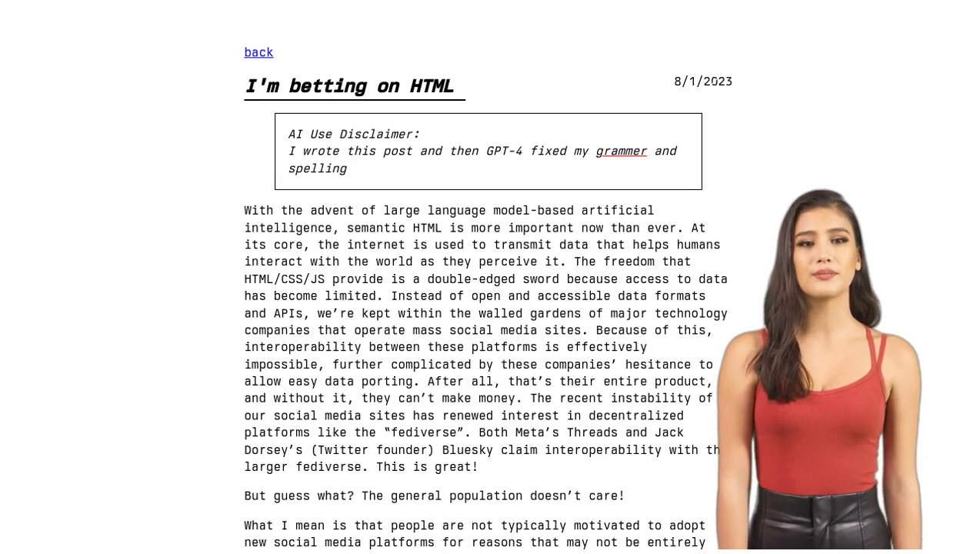
{"action": "scroll", "scroll_direction": "down", "scroll_amount": 3}
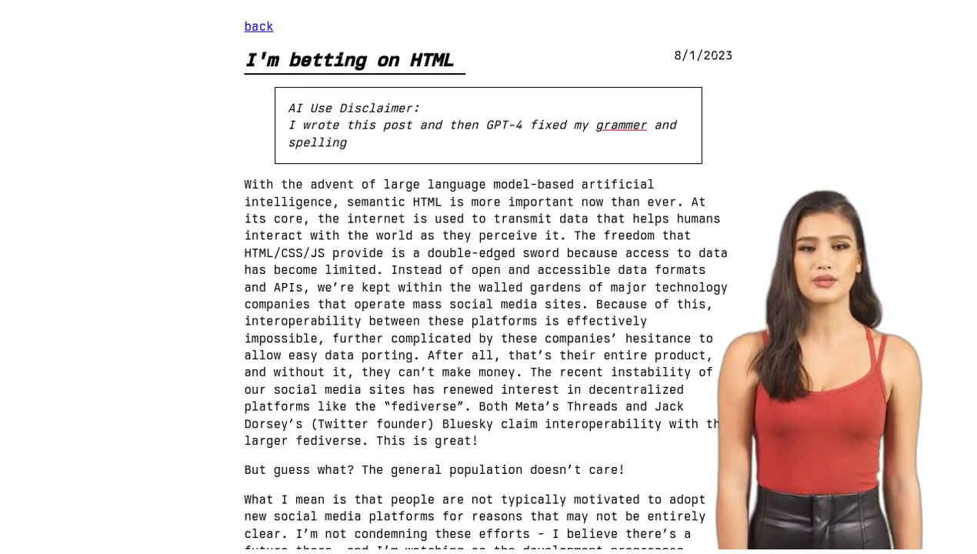
{"action": "scroll", "scroll_direction": "down", "scroll_amount": 3}
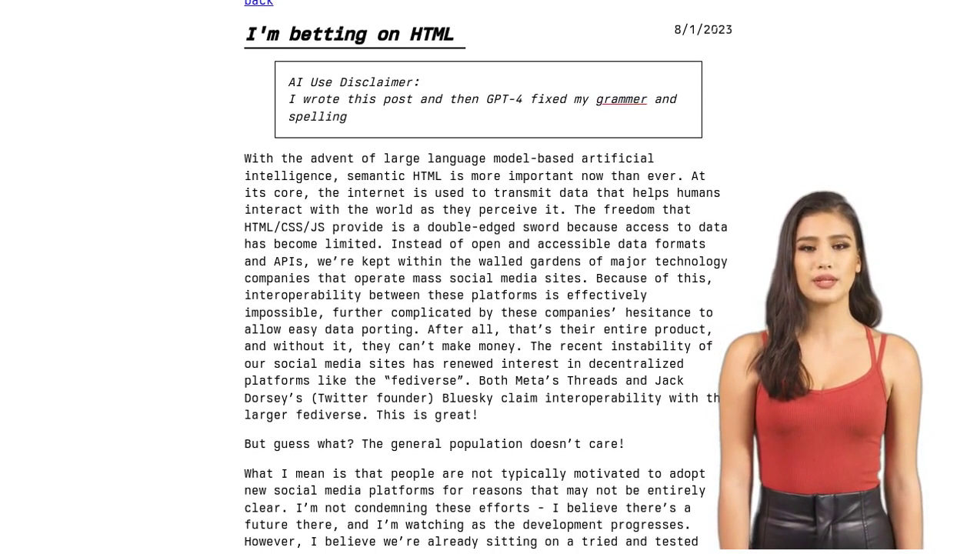
{"action": "scroll", "scroll_direction": "down", "scroll_amount": 3}
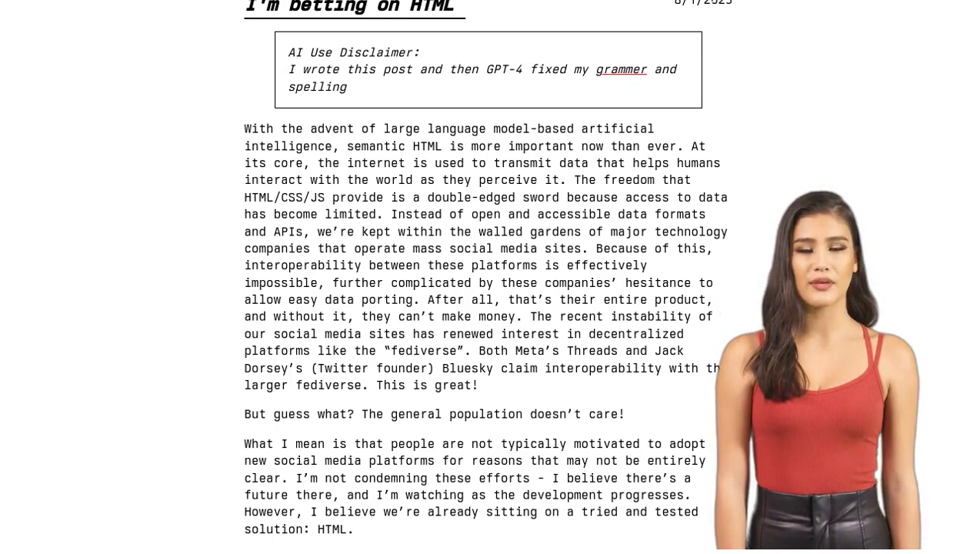
{"action": "scroll", "scroll_direction": "down", "scroll_amount": 3}
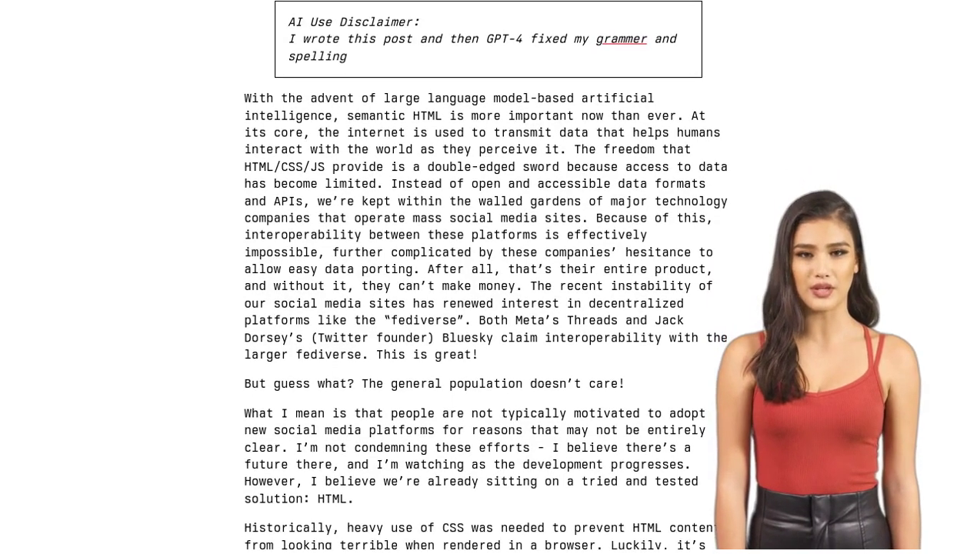
{"action": "scroll", "scroll_direction": "down", "scroll_amount": 3}
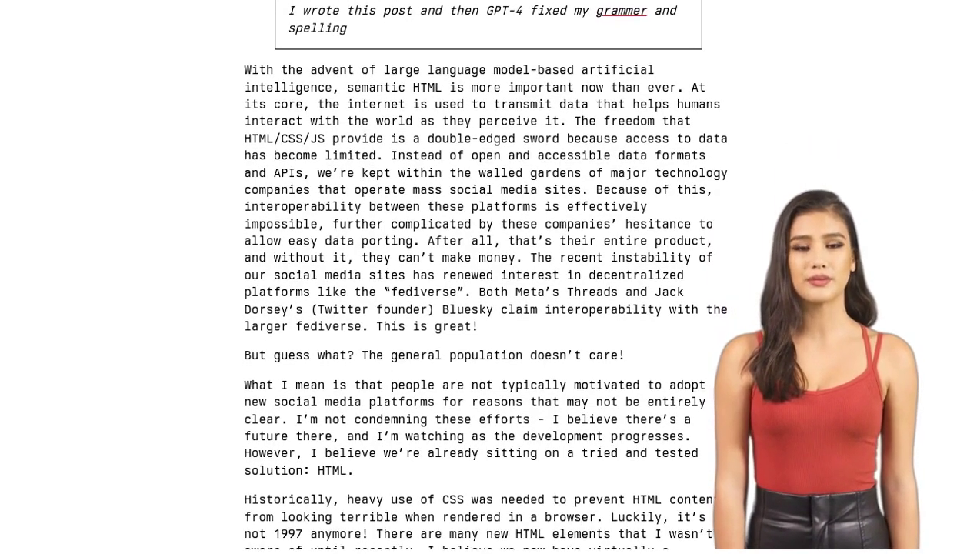
{"action": "scroll", "scroll_direction": "down", "scroll_amount": 3}
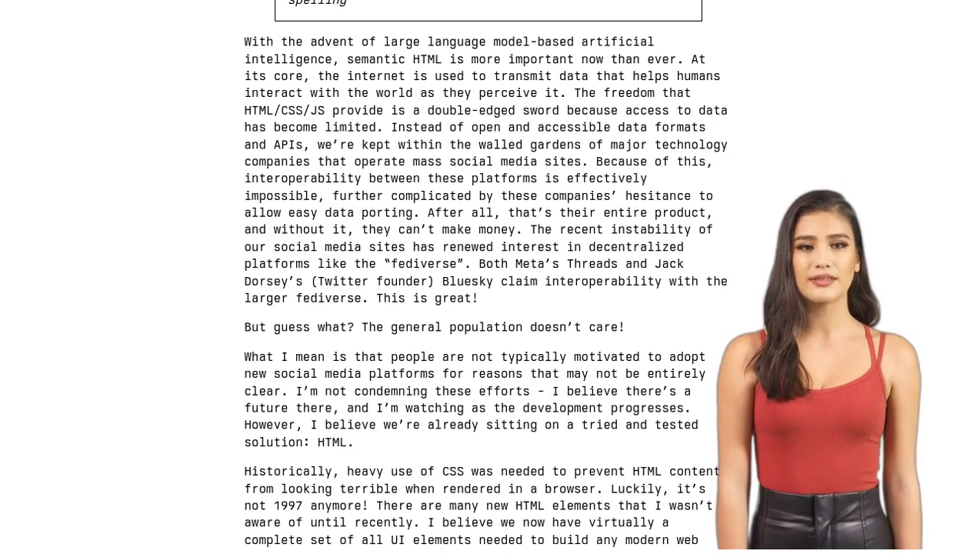
{"action": "scroll", "scroll_direction": "down", "scroll_amount": 3}
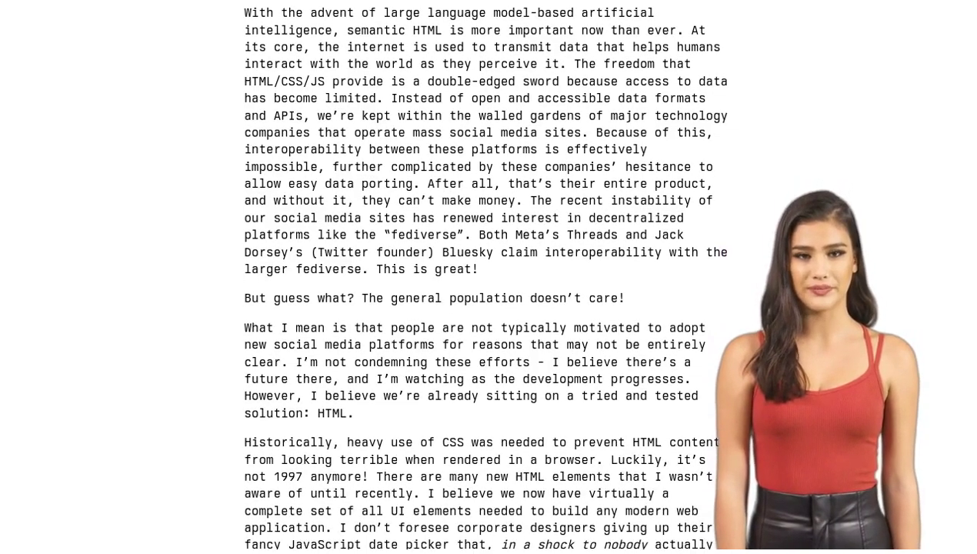
{"action": "scroll", "scroll_direction": "down", "scroll_amount": 3}
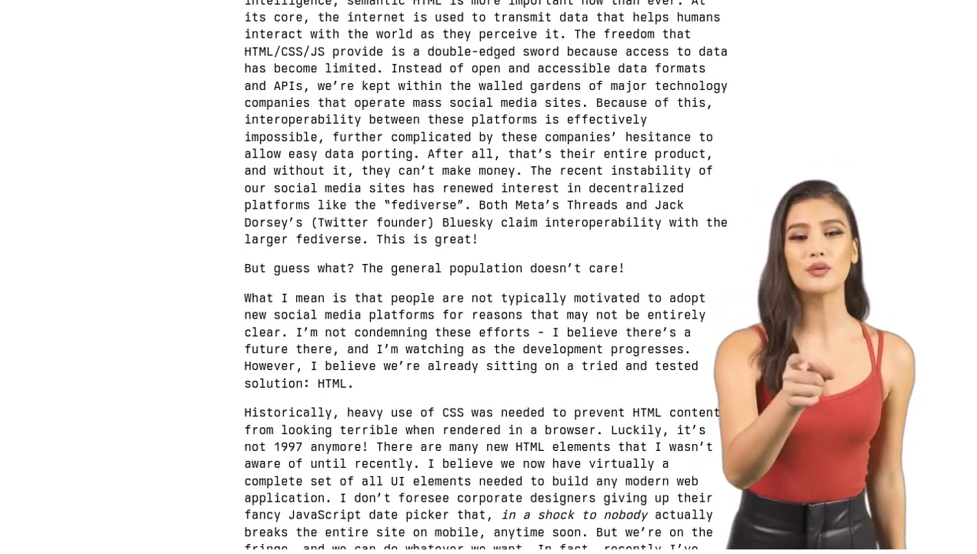
{"action": "scroll", "scroll_direction": "down", "scroll_amount": 3}
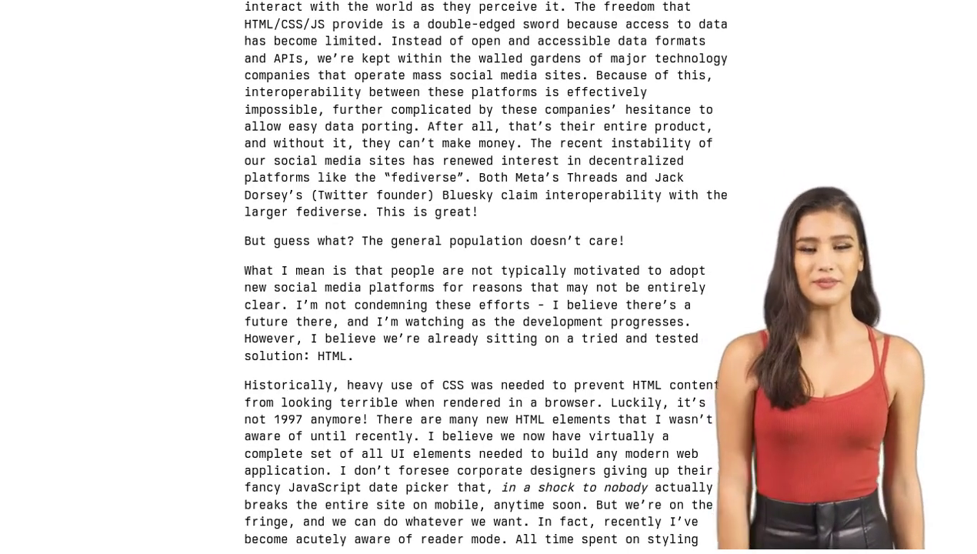
{"action": "scroll", "scroll_direction": "down", "scroll_amount": 3}
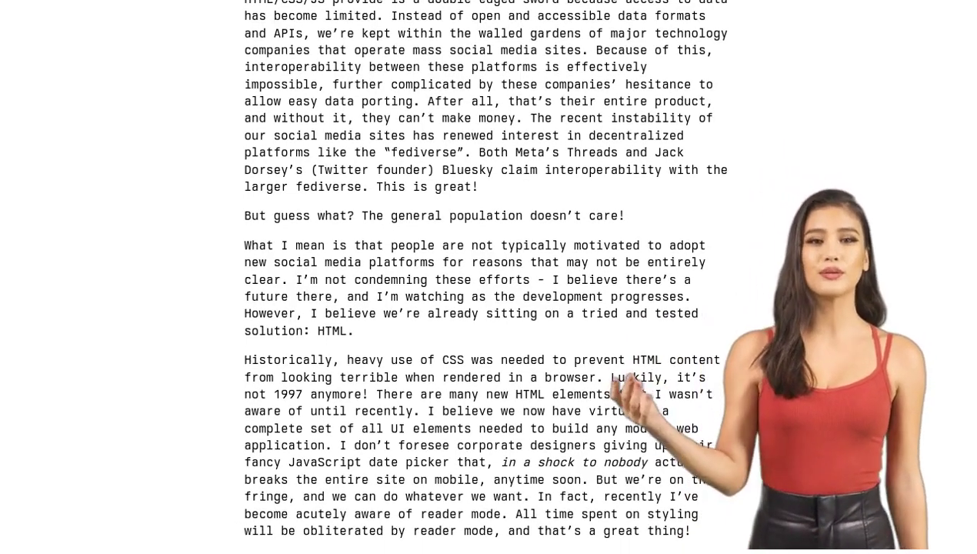
{"action": "scroll", "scroll_direction": "down", "scroll_amount": 3}
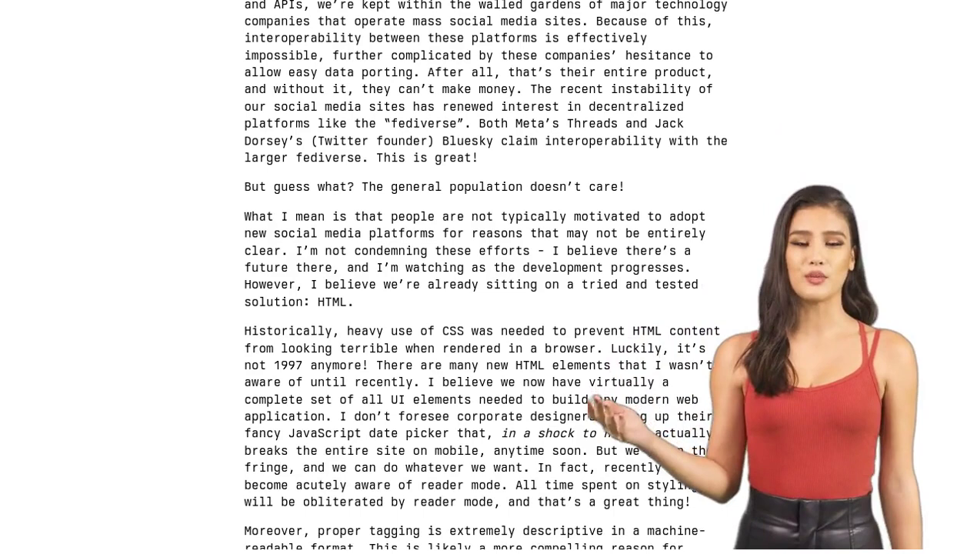
{"action": "scroll", "scroll_direction": "down", "scroll_amount": 3}
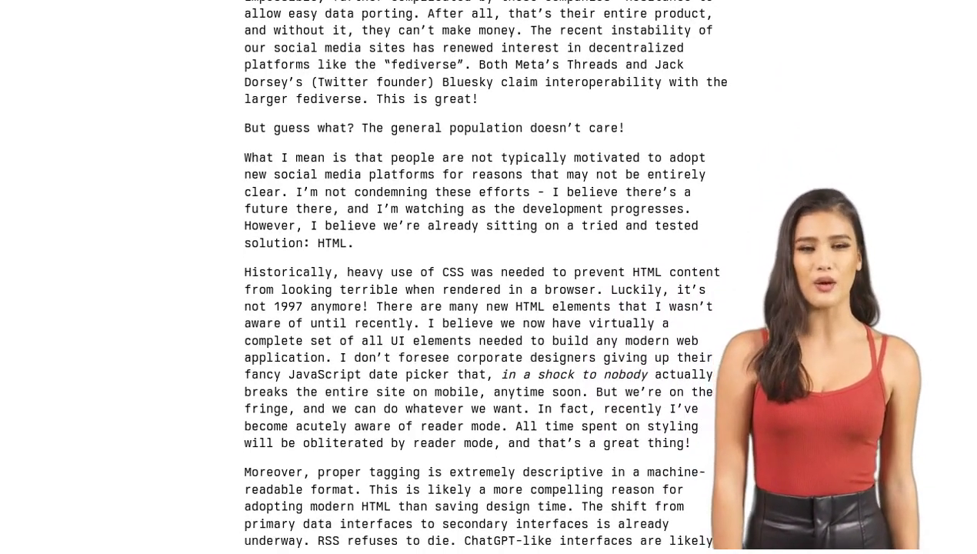
{"action": "scroll", "scroll_direction": "down", "scroll_amount": 3}
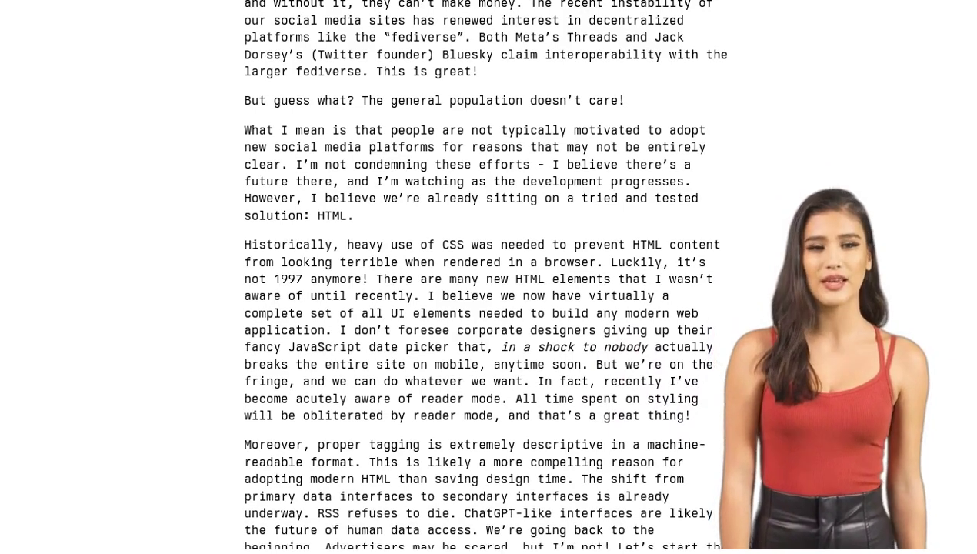
{"action": "scroll", "scroll_direction": "down", "scroll_amount": 3}
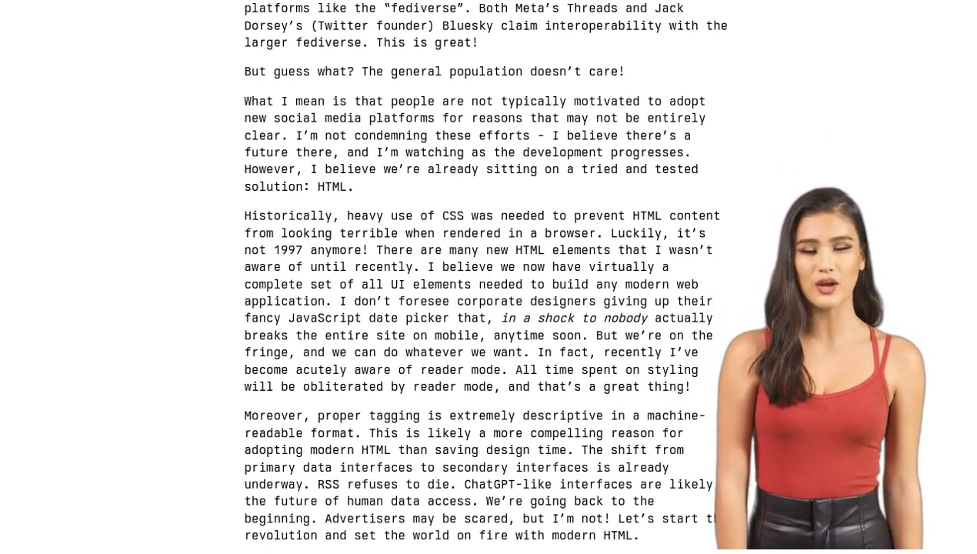
{"action": "scroll", "scroll_direction": "down", "scroll_amount": 3}
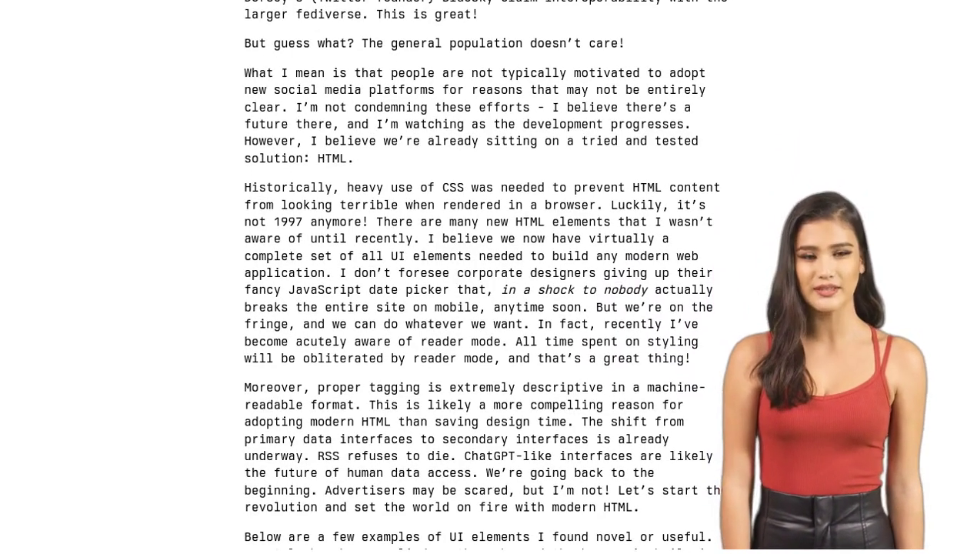
{"action": "scroll", "scroll_direction": "down", "scroll_amount": 3}
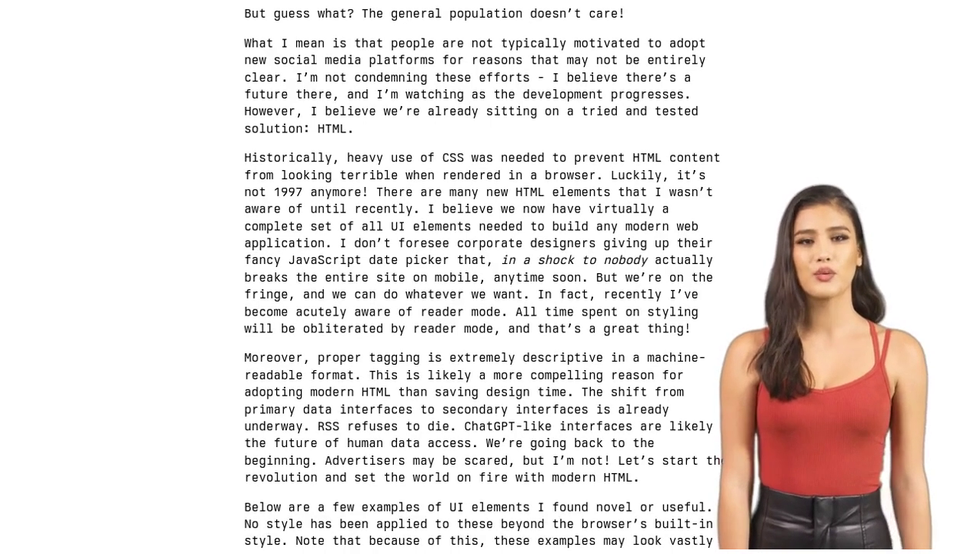
{"action": "scroll", "scroll_direction": "down", "scroll_amount": 3}
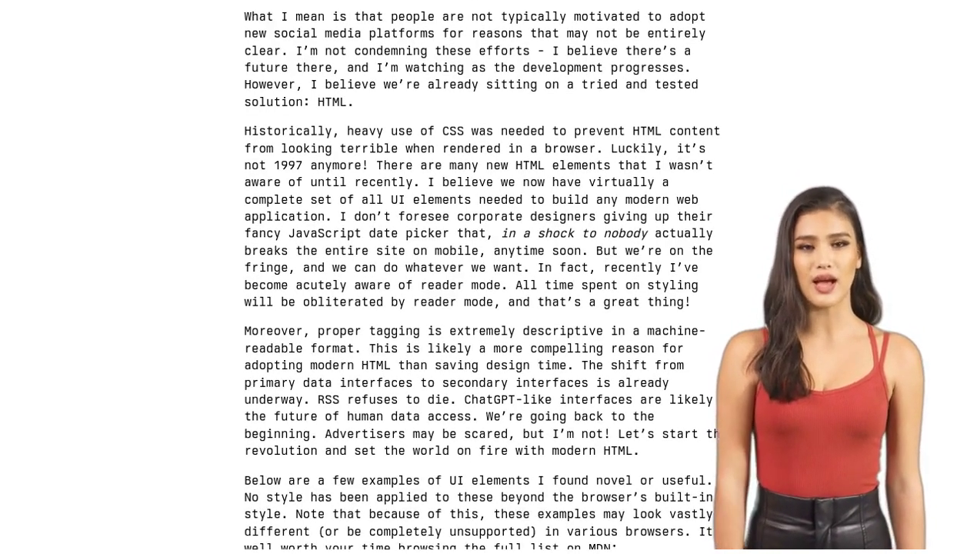
{"action": "scroll", "scroll_direction": "down", "scroll_amount": 3}
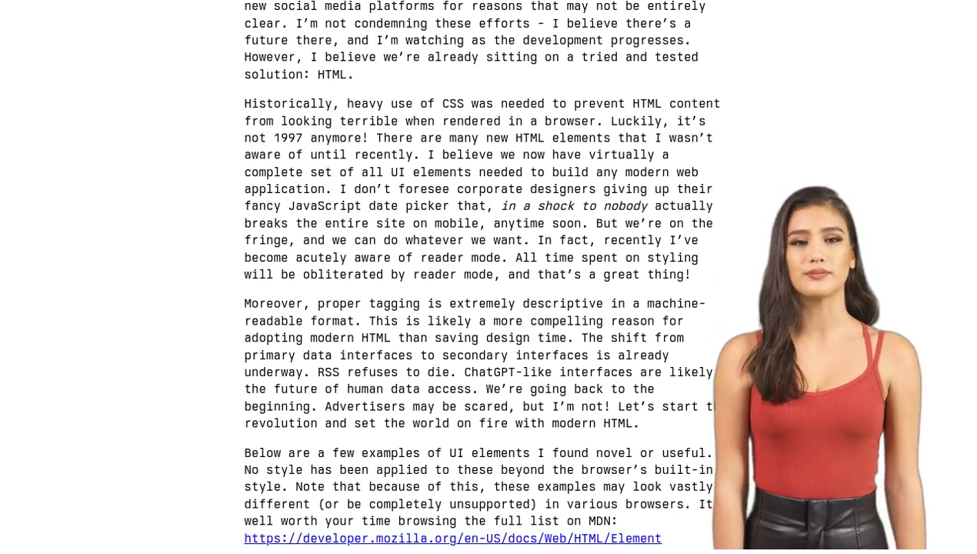
{"action": "scroll", "scroll_direction": "down", "scroll_amount": 3}
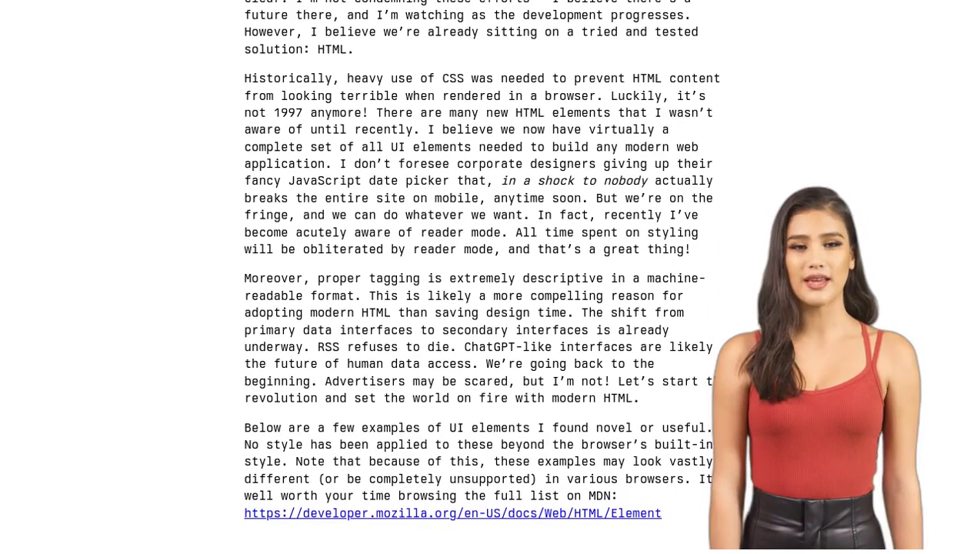
{"action": "scroll", "scroll_direction": "down", "scroll_amount": 3}
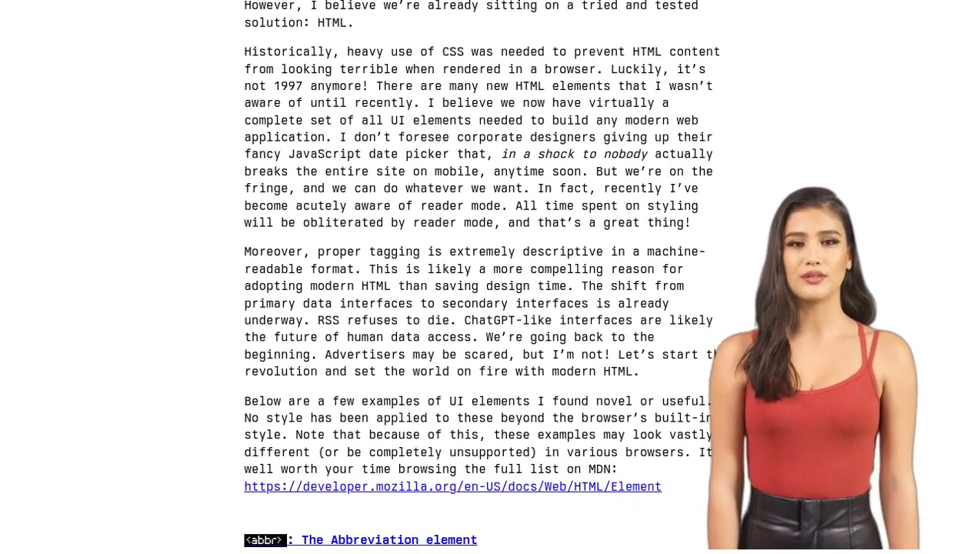
{"action": "scroll", "scroll_direction": "down", "scroll_amount": 3}
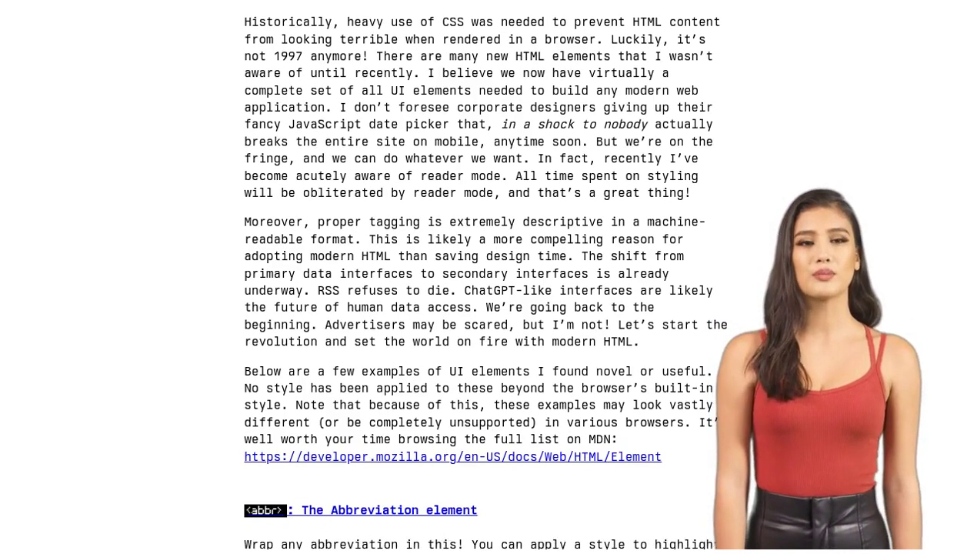
{"action": "scroll", "scroll_direction": "down", "scroll_amount": 3}
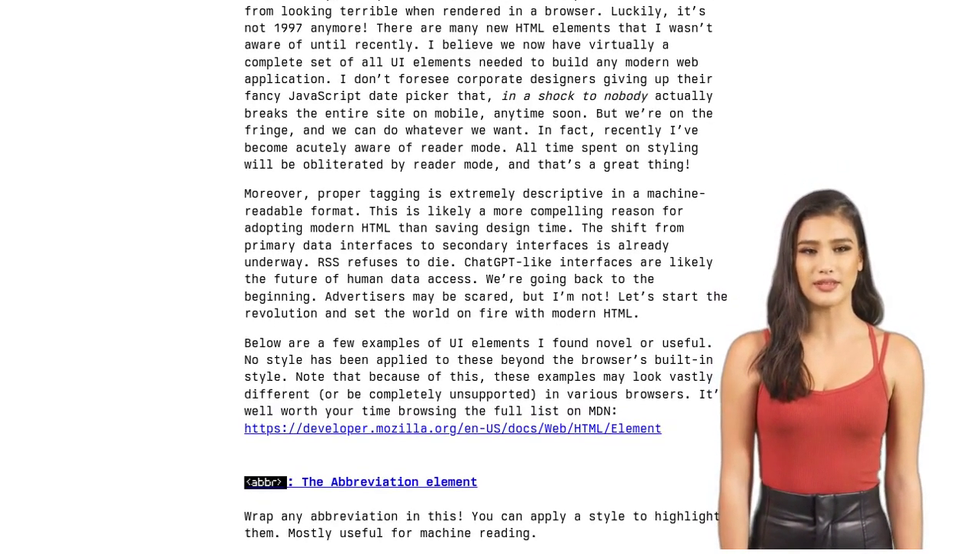
{"action": "scroll", "scroll_direction": "down", "scroll_amount": 3}
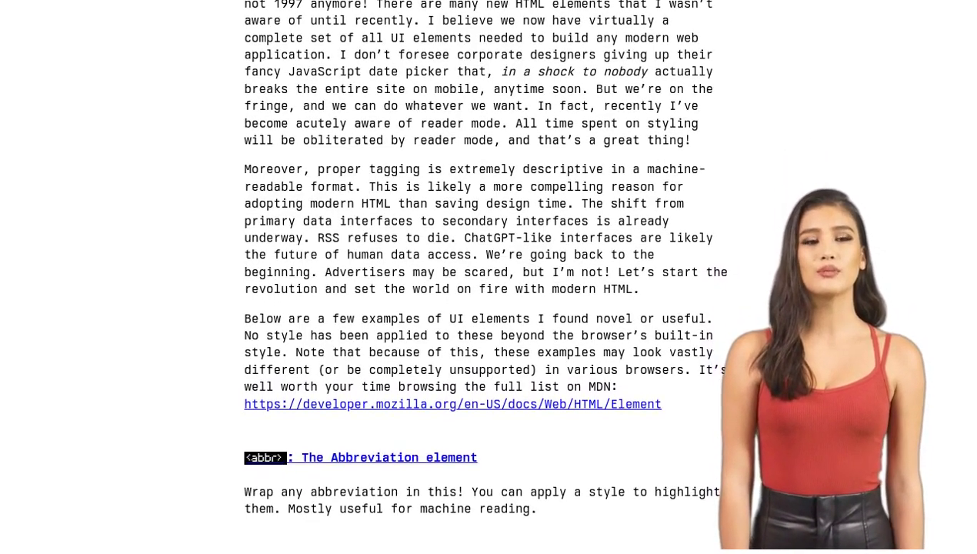
{"action": "scroll", "scroll_direction": "down", "scroll_amount": 3}
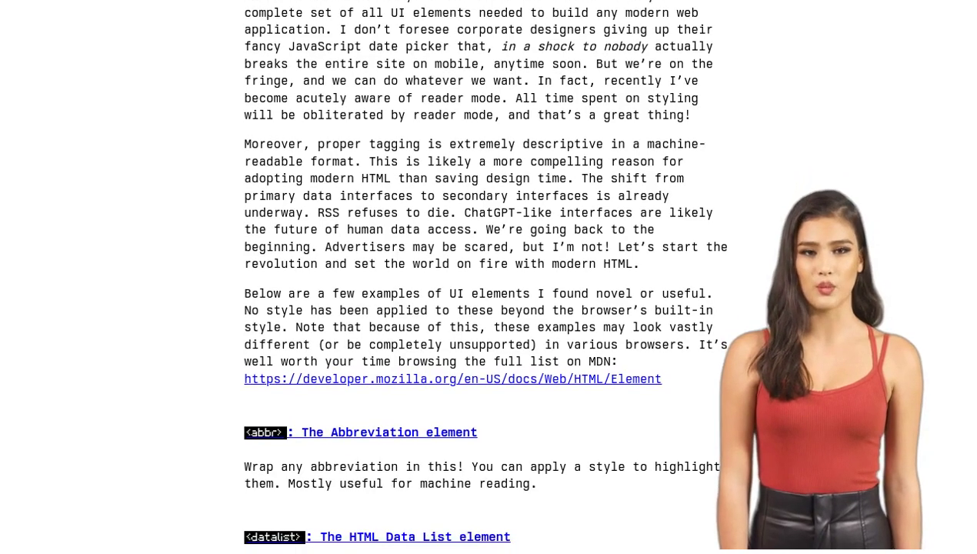
{"action": "scroll", "scroll_direction": "down", "scroll_amount": 3}
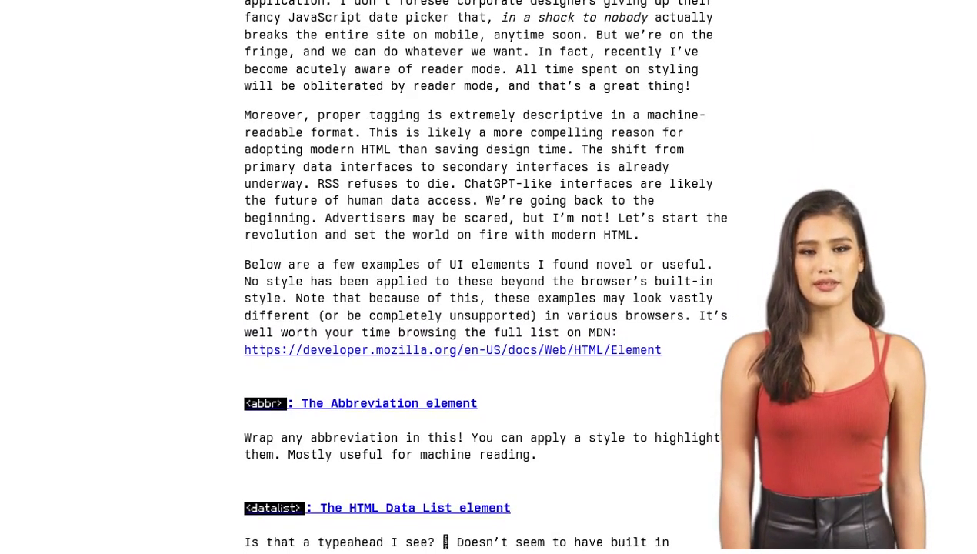
{"action": "scroll", "scroll_direction": "down", "scroll_amount": 3}
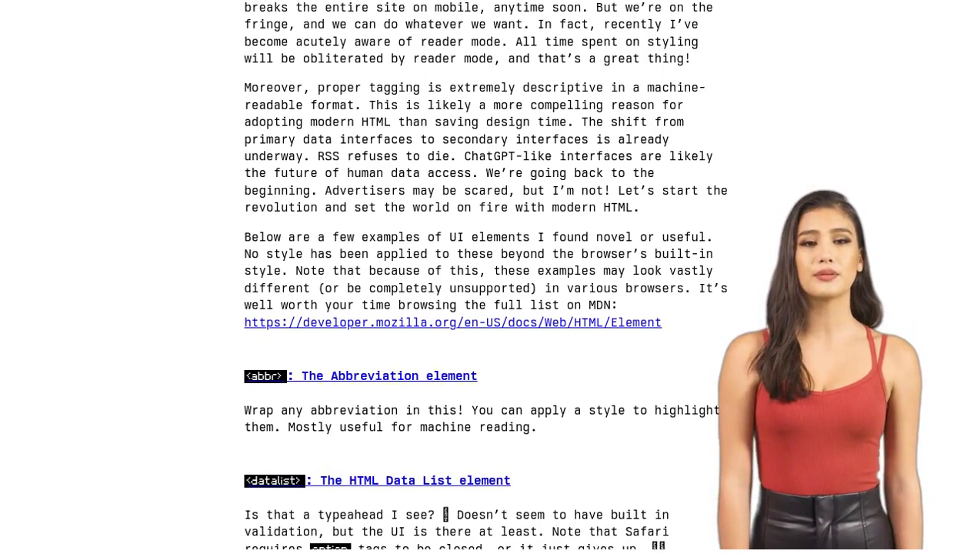
{"action": "scroll", "scroll_direction": "down", "scroll_amount": 3}
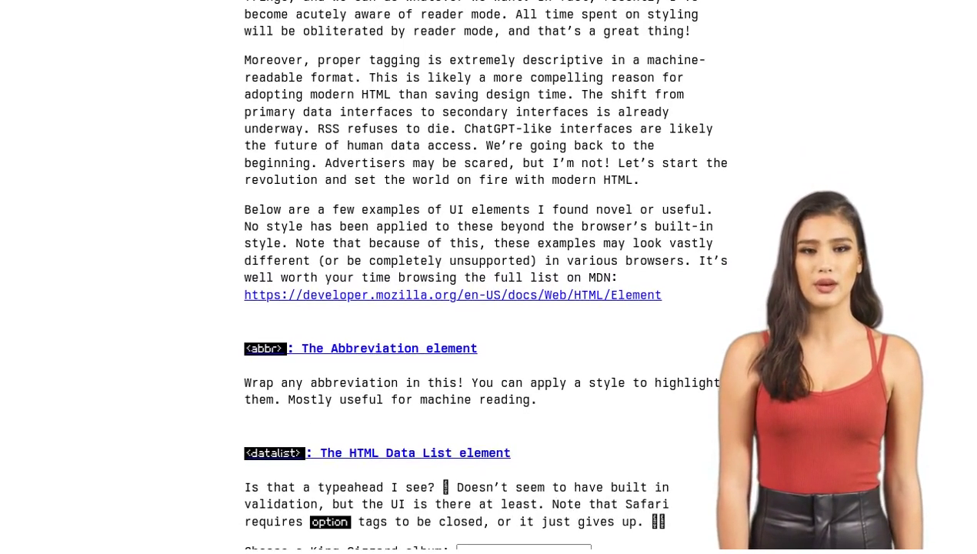
{"action": "scroll", "scroll_direction": "down", "scroll_amount": 3}
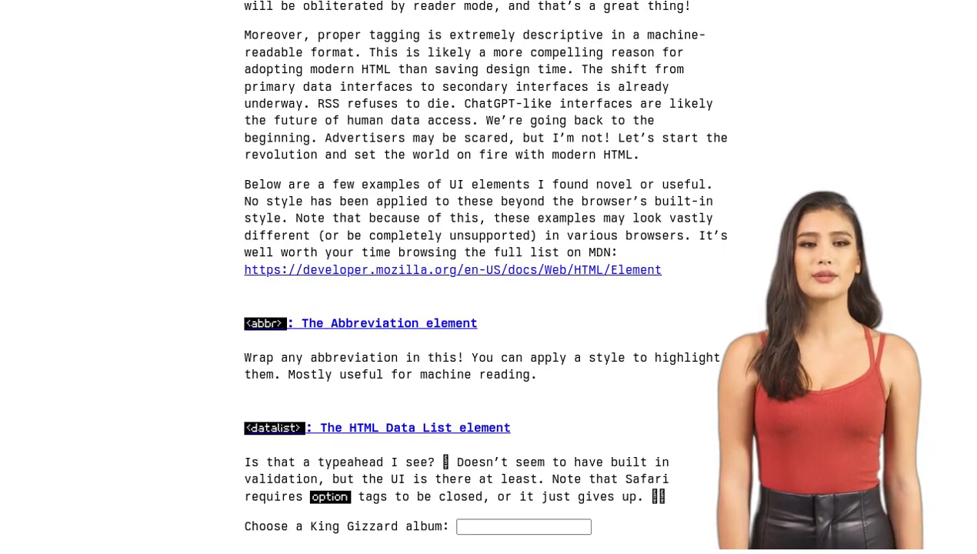
{"action": "scroll", "scroll_direction": "down", "scroll_amount": 3}
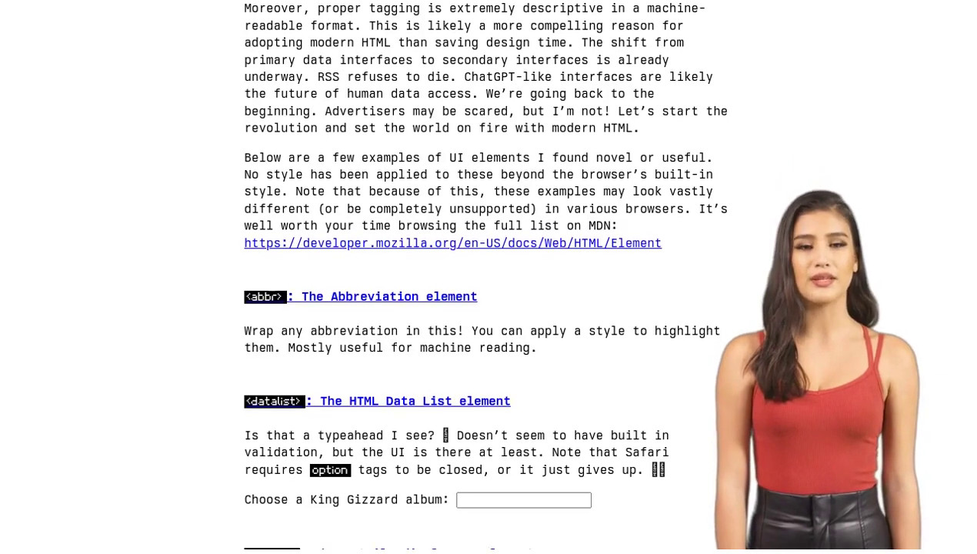
{"action": "scroll", "scroll_direction": "down", "scroll_amount": 3}
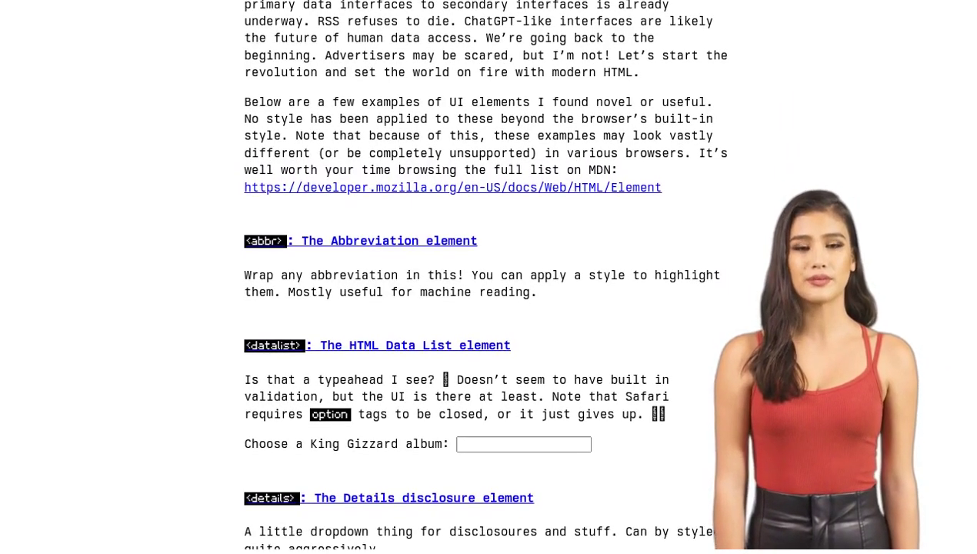
{"action": "scroll", "scroll_direction": "down", "scroll_amount": 3}
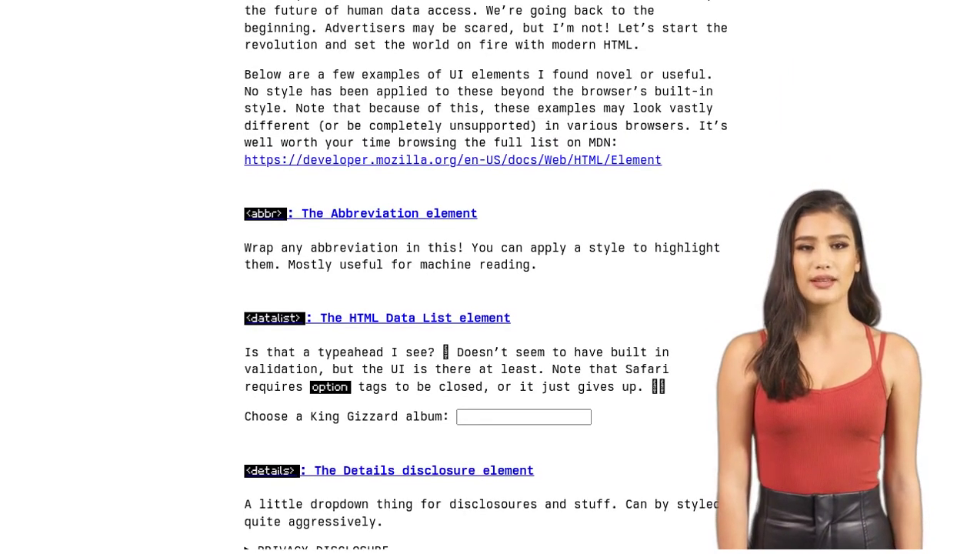
{"action": "scroll", "scroll_direction": "down", "scroll_amount": 3}
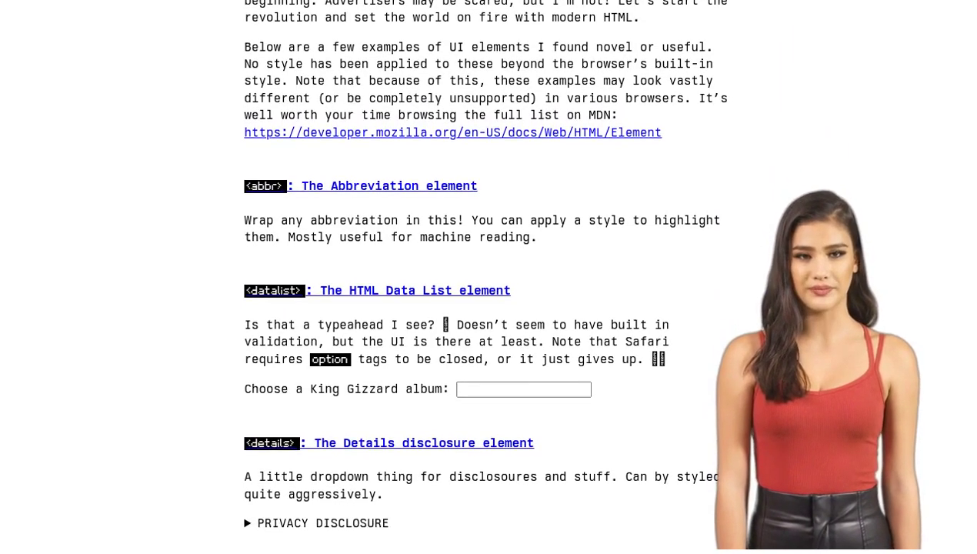
{"action": "scroll", "scroll_direction": "down", "scroll_amount": 3}
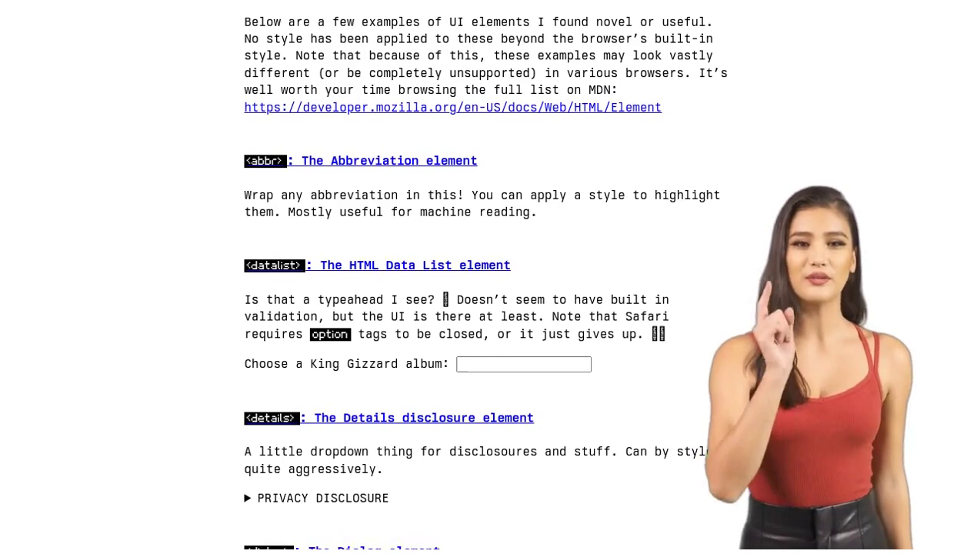
{"action": "scroll", "scroll_direction": "down", "scroll_amount": 3}
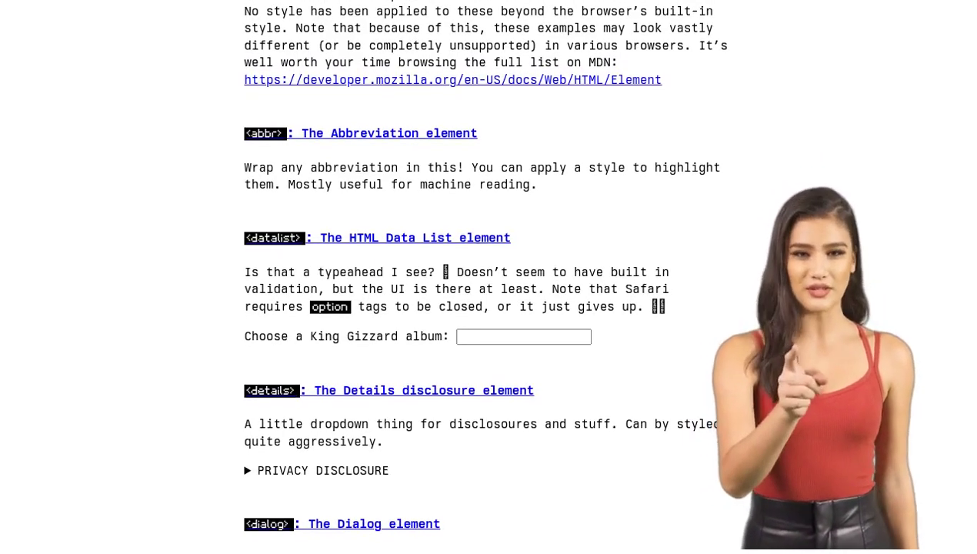
{"action": "scroll", "scroll_direction": "down", "scroll_amount": 3}
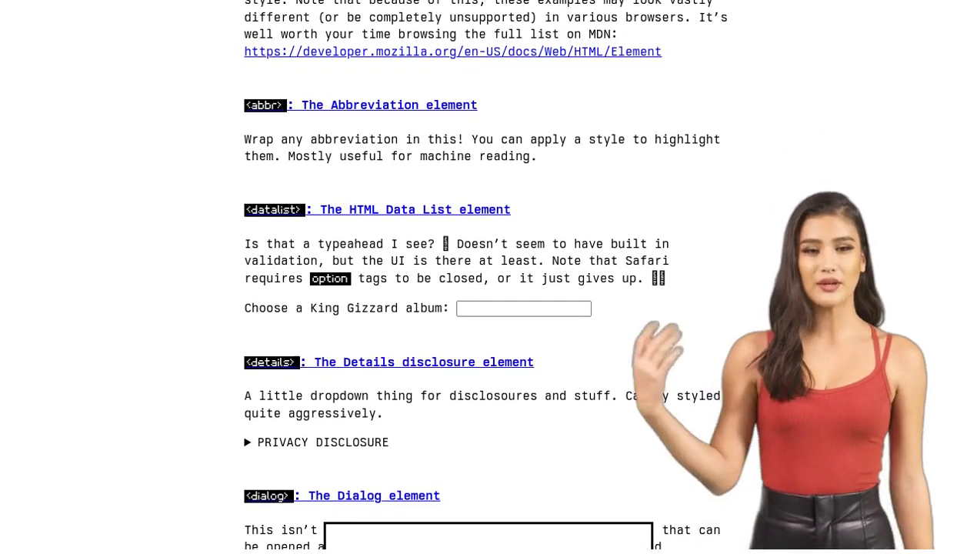
{"action": "scroll", "scroll_direction": "down", "scroll_amount": 3}
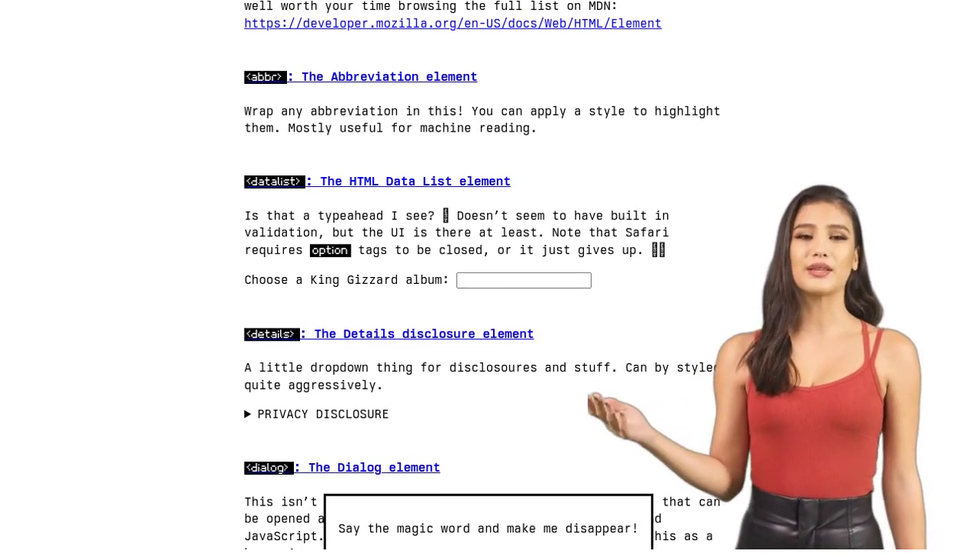
{"action": "scroll", "scroll_direction": "down", "scroll_amount": 3}
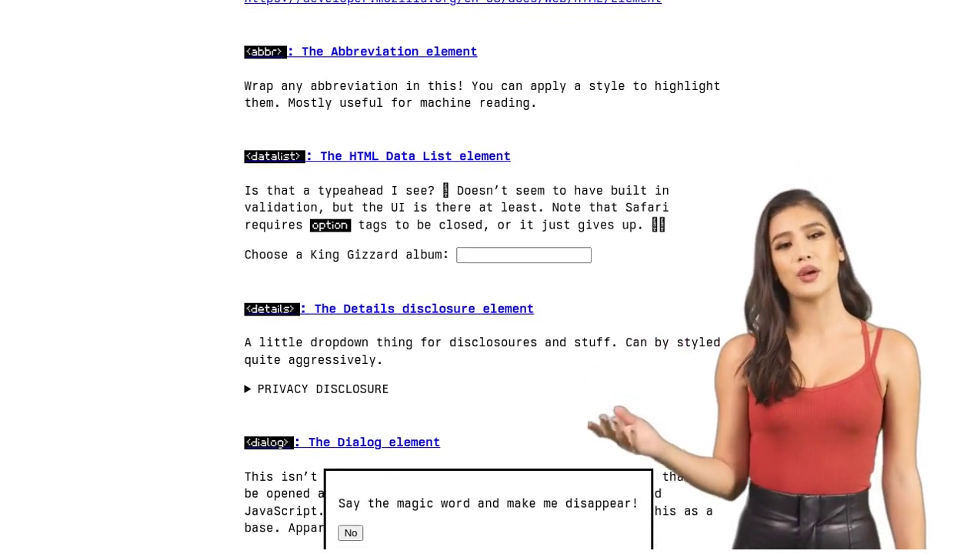
{"action": "scroll", "scroll_direction": "down", "scroll_amount": 3}
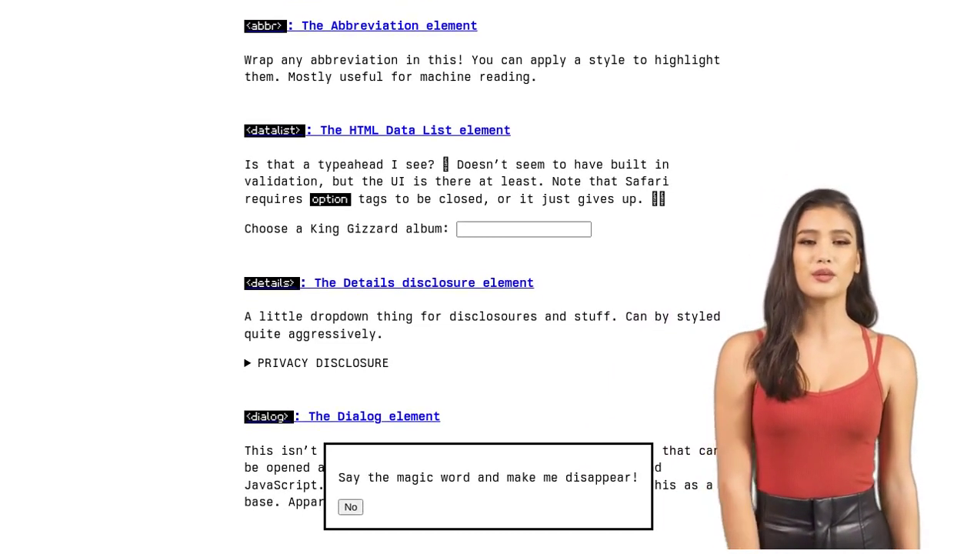
{"action": "scroll", "scroll_direction": "down", "scroll_amount": 3}
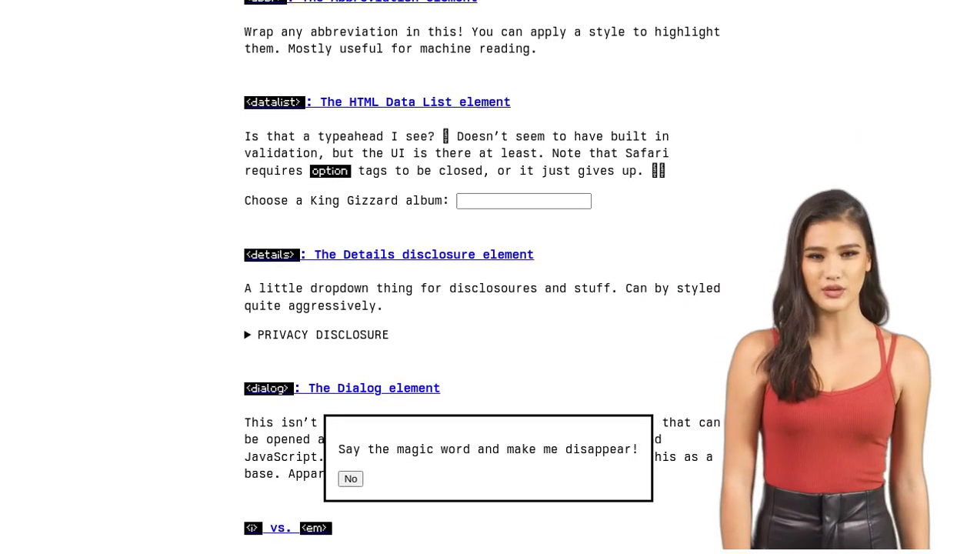
{"action": "scroll", "scroll_direction": "down", "scroll_amount": 3}
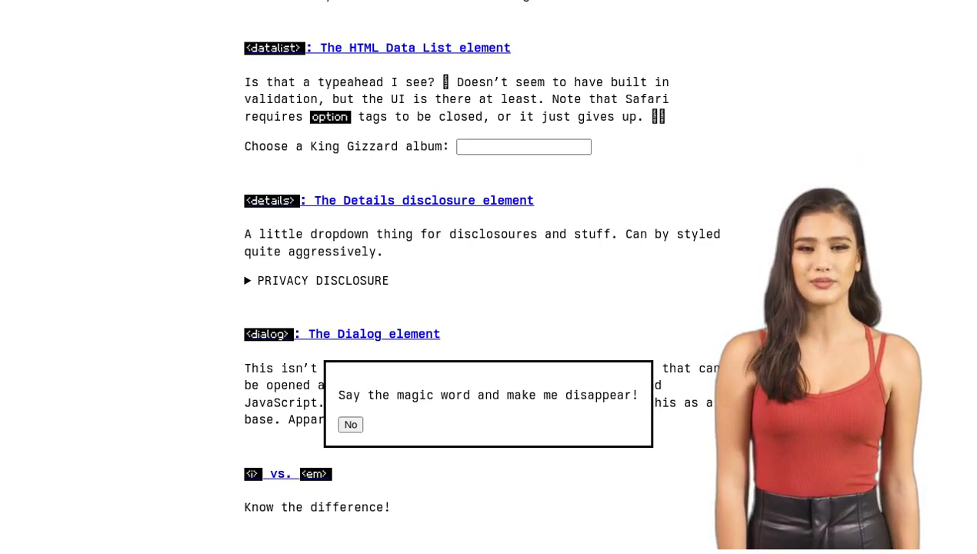
{"action": "scroll", "scroll_direction": "down", "scroll_amount": 3}
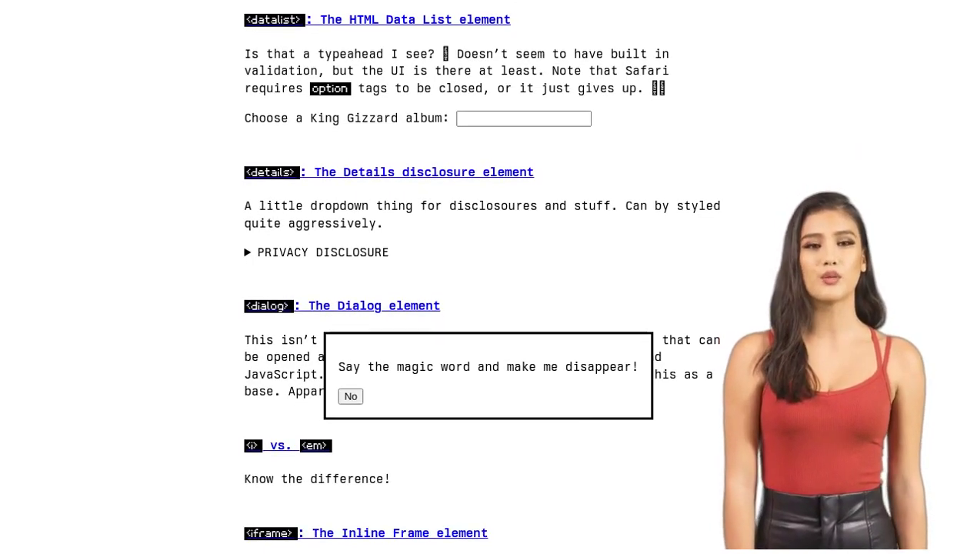
{"action": "scroll", "scroll_direction": "down", "scroll_amount": 3}
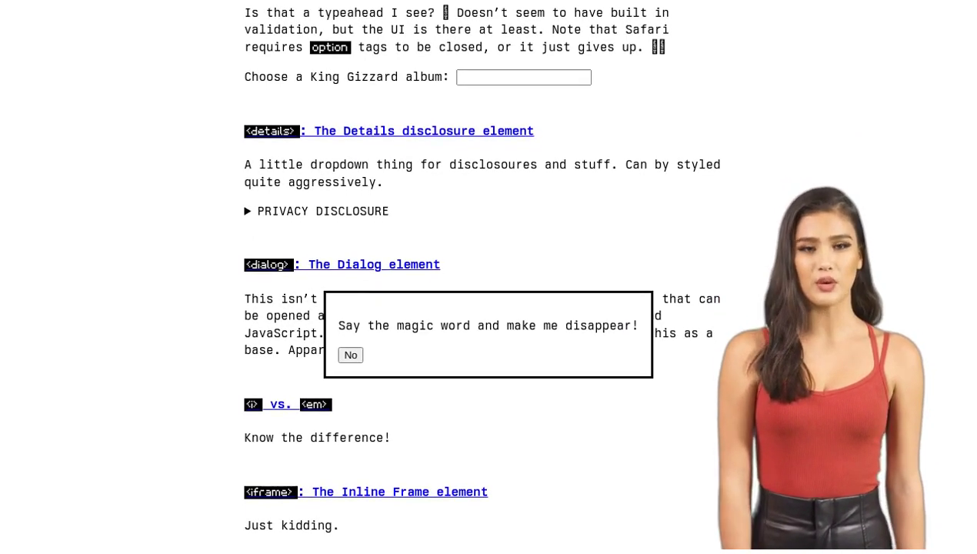
{"action": "scroll", "scroll_direction": "down", "scroll_amount": 3}
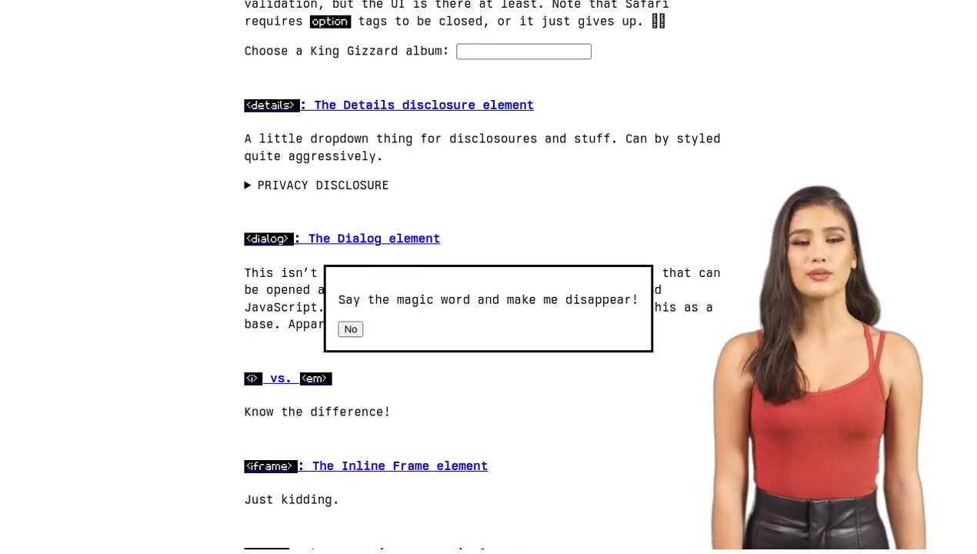
{"action": "scroll", "scroll_direction": "down", "scroll_amount": 3}
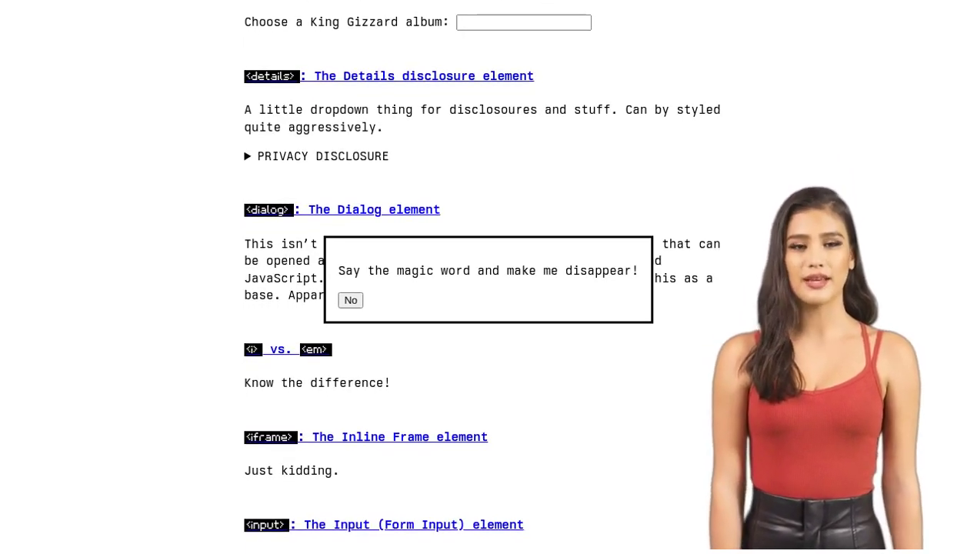
{"action": "scroll", "scroll_direction": "down", "scroll_amount": 3}
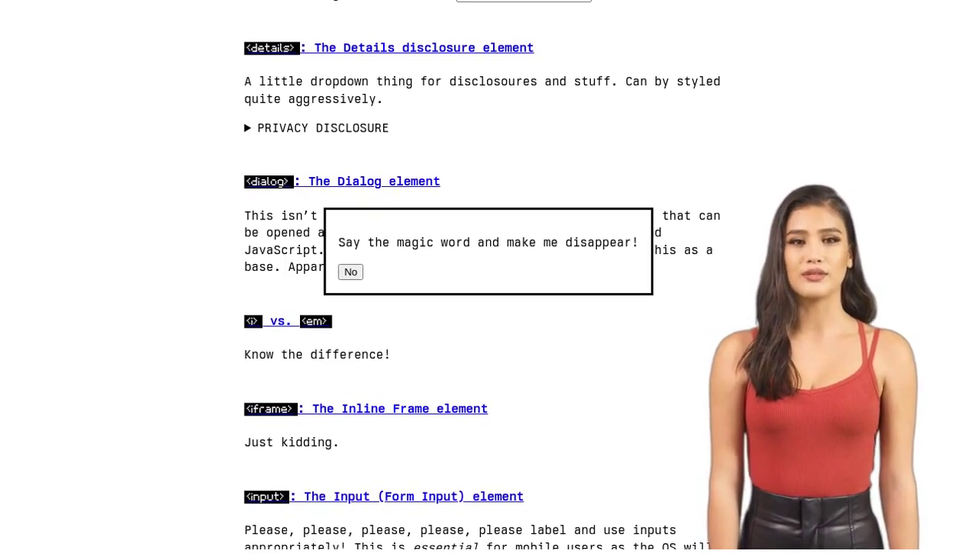
{"action": "scroll", "scroll_direction": "down", "scroll_amount": 3}
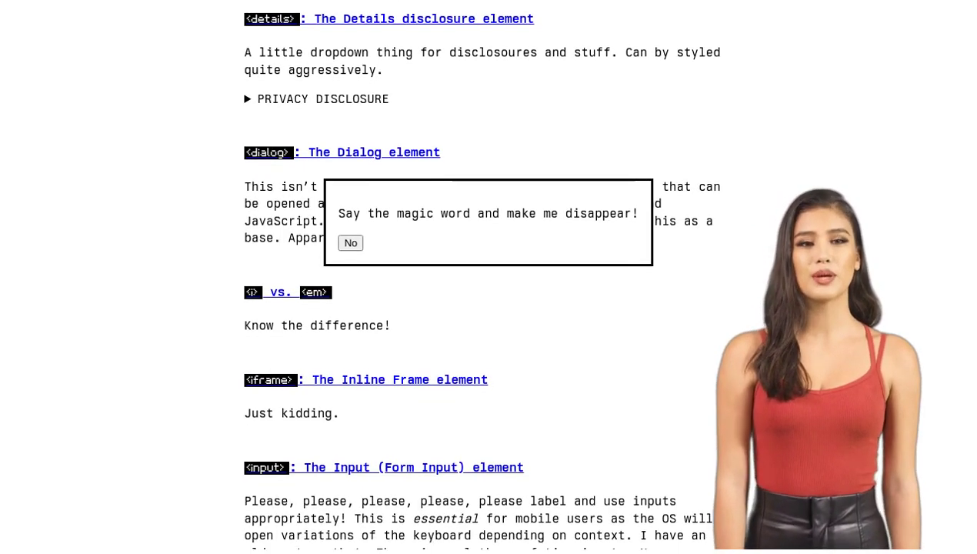
{"action": "scroll", "scroll_direction": "down", "scroll_amount": 3}
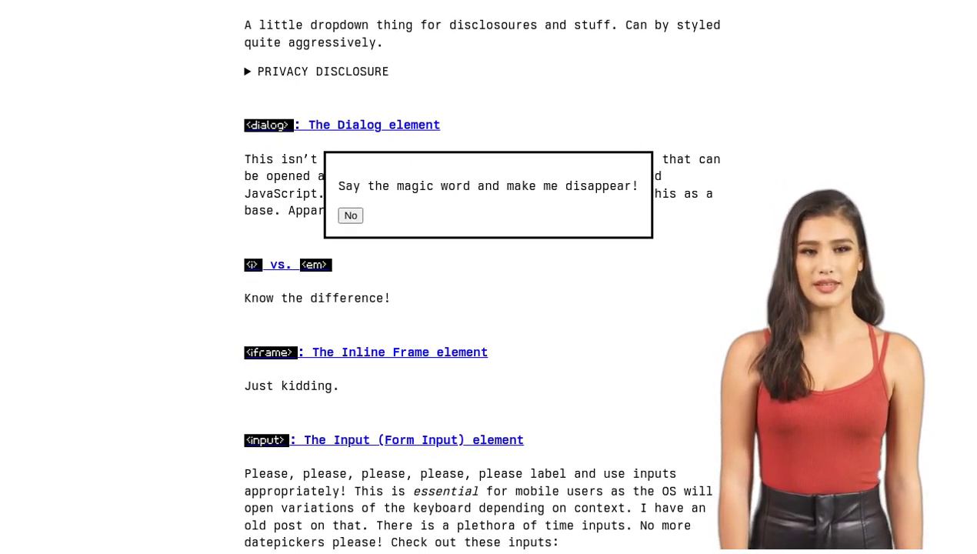
{"action": "scroll", "scroll_direction": "down", "scroll_amount": 3}
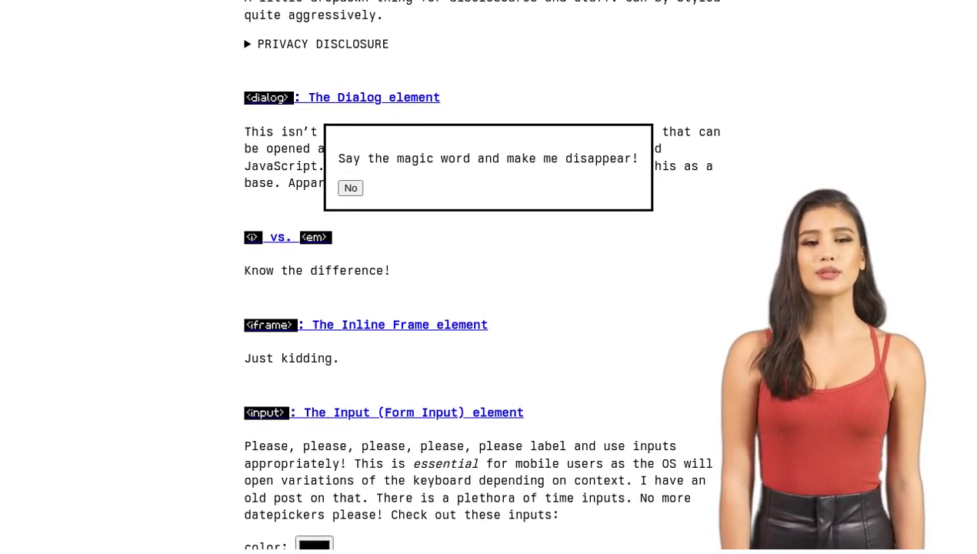
{"action": "scroll", "scroll_direction": "down", "scroll_amount": 3}
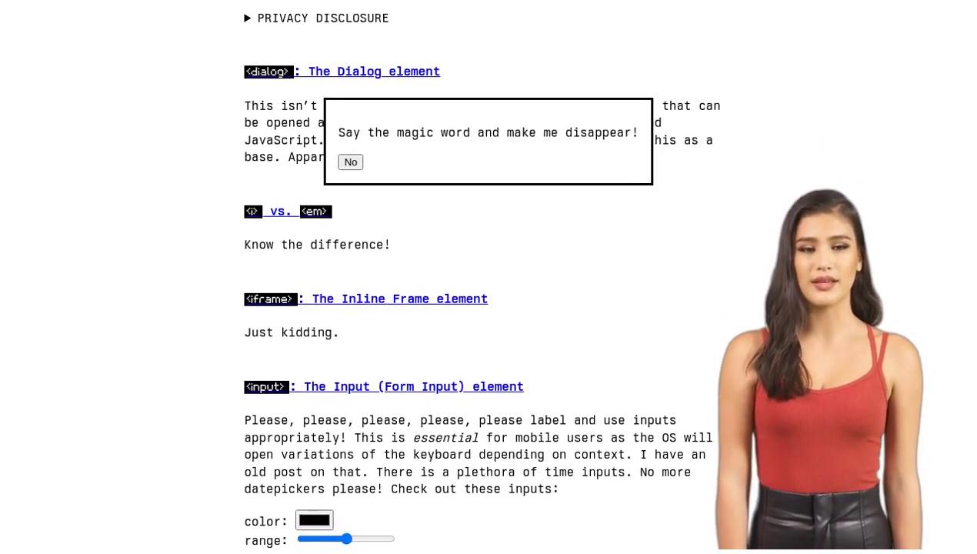
{"action": "scroll", "scroll_direction": "down", "scroll_amount": 3}
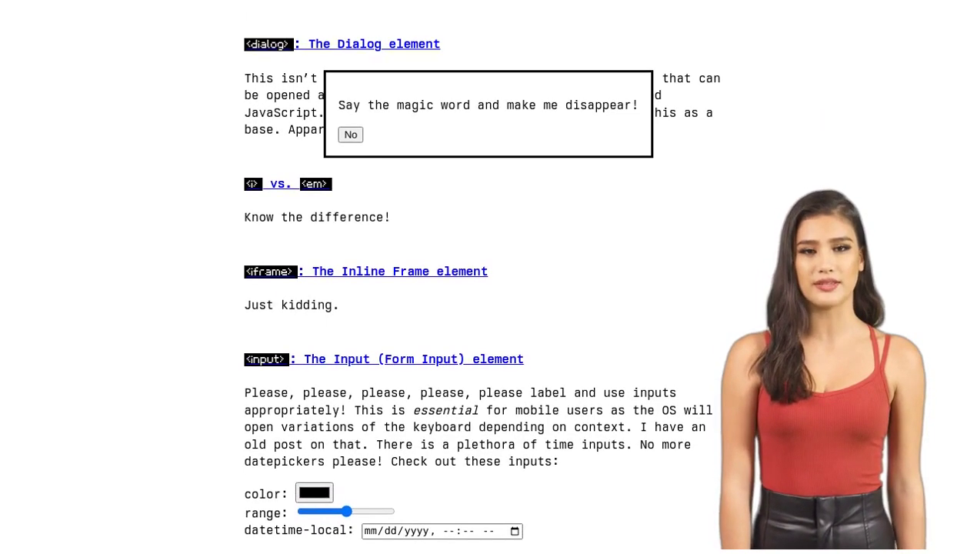
{"action": "scroll", "scroll_direction": "down", "scroll_amount": 3}
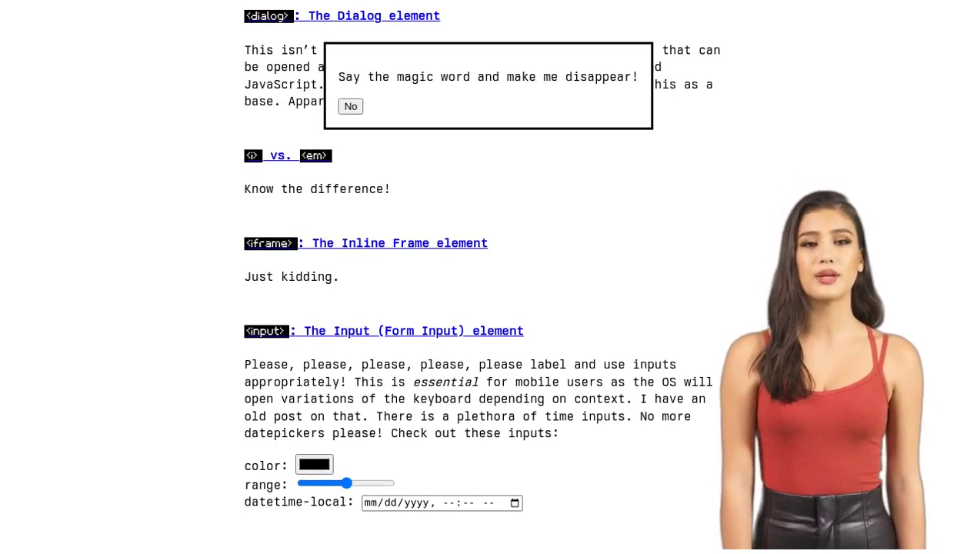
{"action": "scroll", "scroll_direction": "down", "scroll_amount": 3}
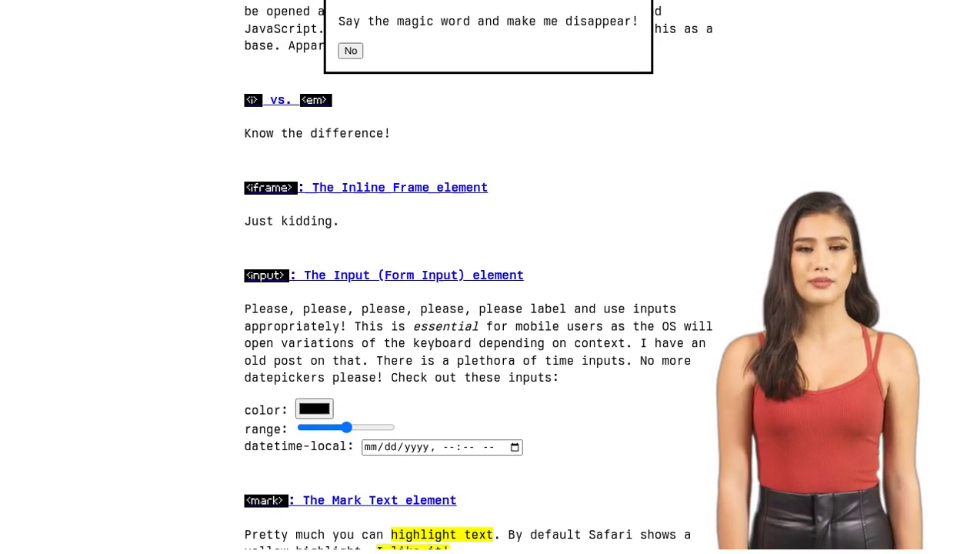
{"action": "scroll", "scroll_direction": "down", "scroll_amount": 3}
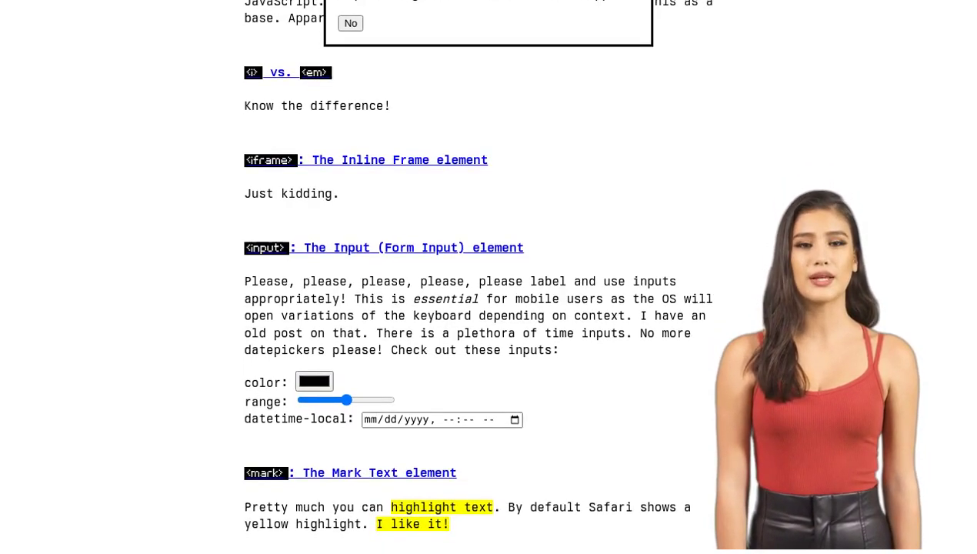
{"action": "scroll", "scroll_direction": "down", "scroll_amount": 3}
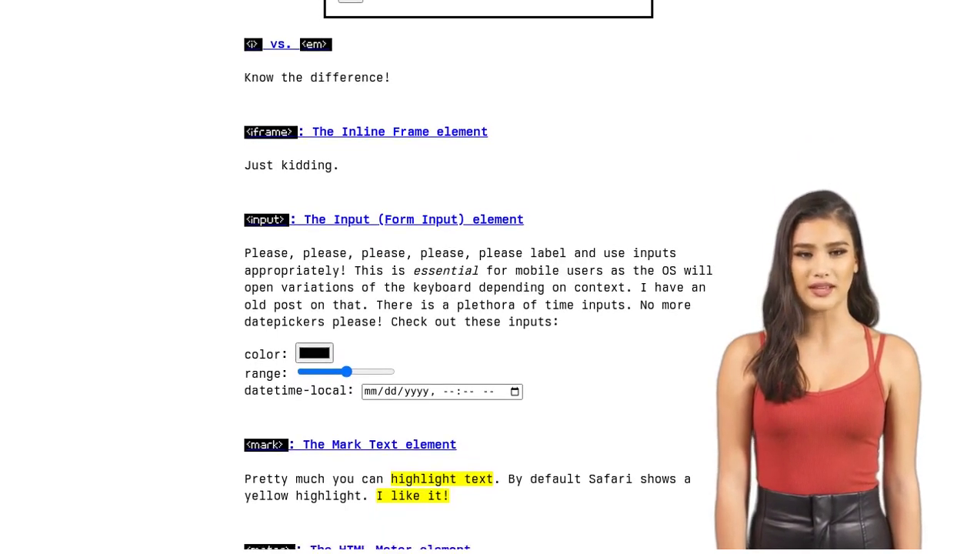
{"action": "scroll", "scroll_direction": "down", "scroll_amount": 3}
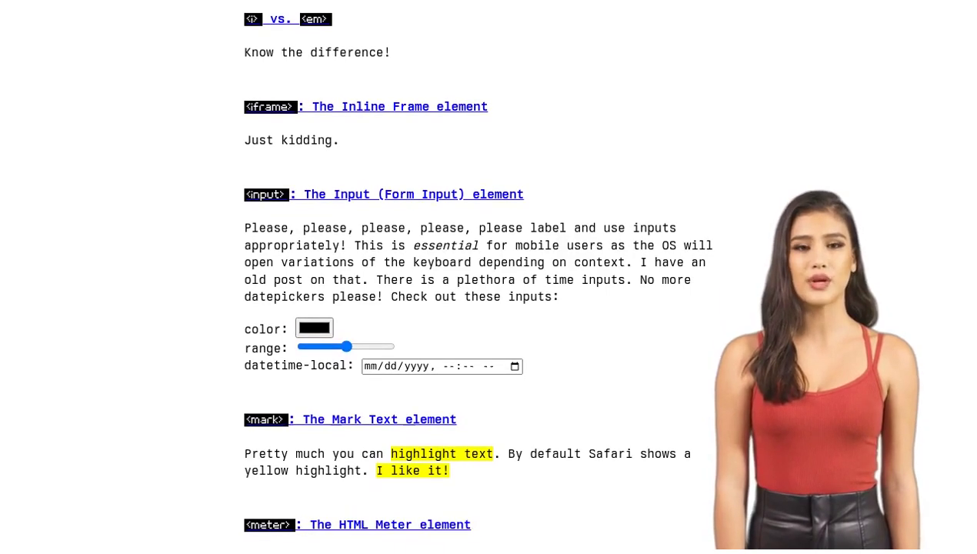
{"action": "scroll", "scroll_direction": "down", "scroll_amount": 3}
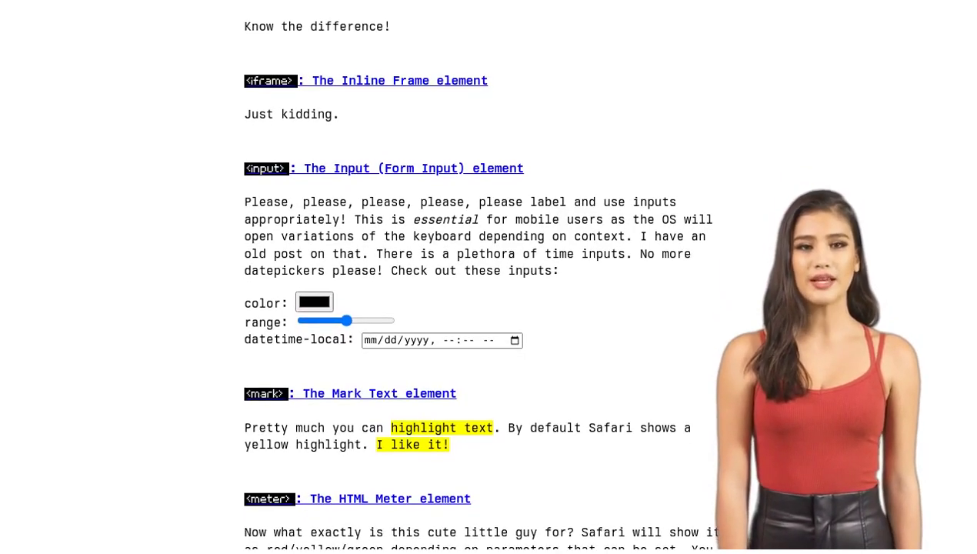
{"action": "scroll", "scroll_direction": "down", "scroll_amount": 3}
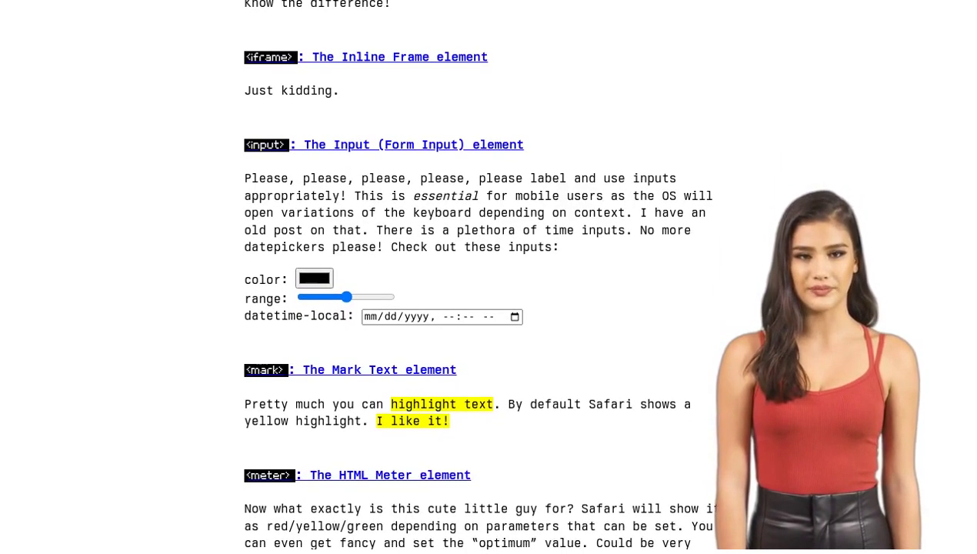
{"action": "scroll", "scroll_direction": "down", "scroll_amount": 3}
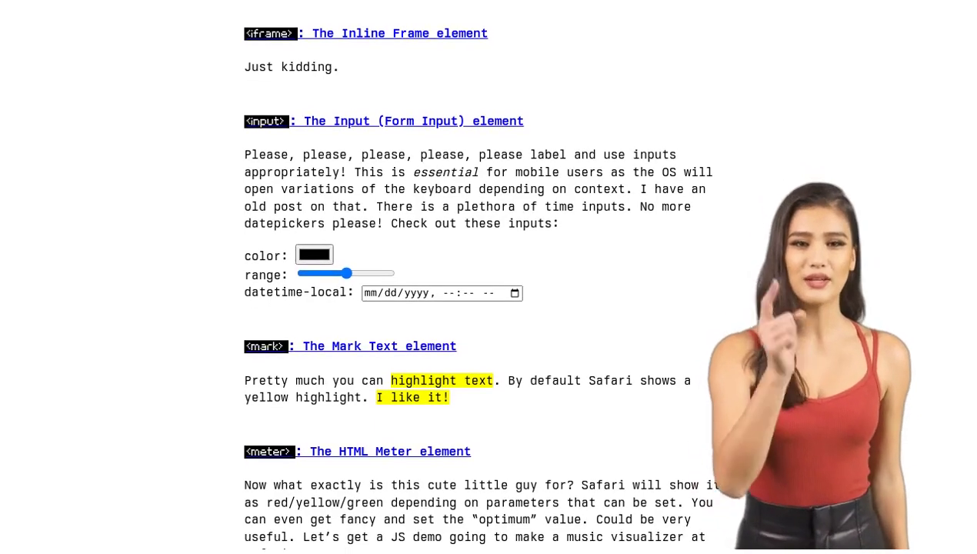
{"action": "scroll", "scroll_direction": "down", "scroll_amount": 3}
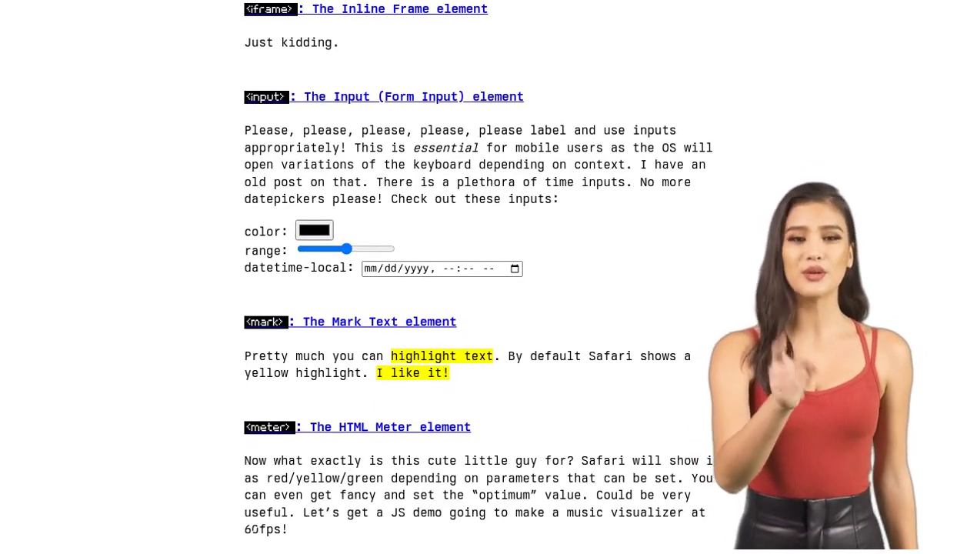
{"action": "scroll", "scroll_direction": "down", "scroll_amount": 3}
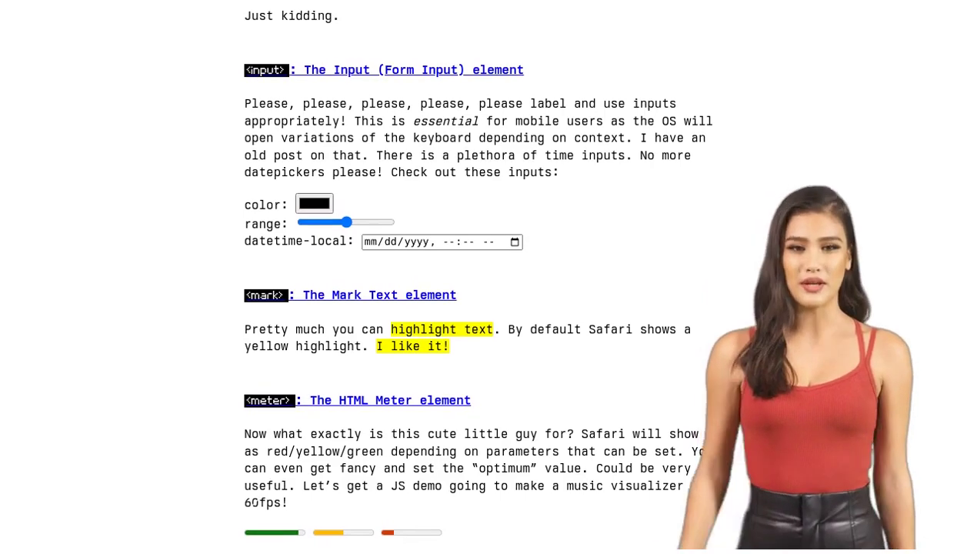
{"action": "scroll", "scroll_direction": "down", "scroll_amount": 3}
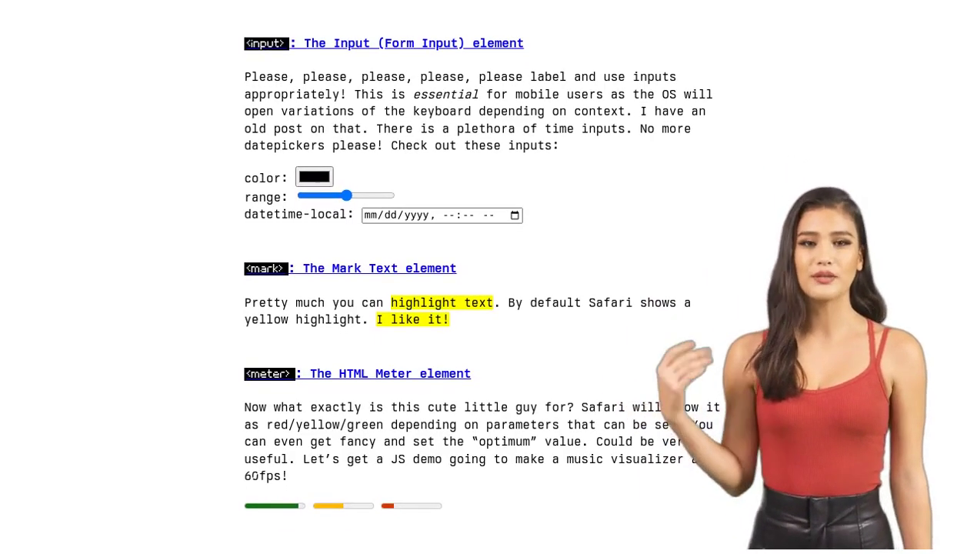
{"action": "scroll", "scroll_direction": "down", "scroll_amount": 3}
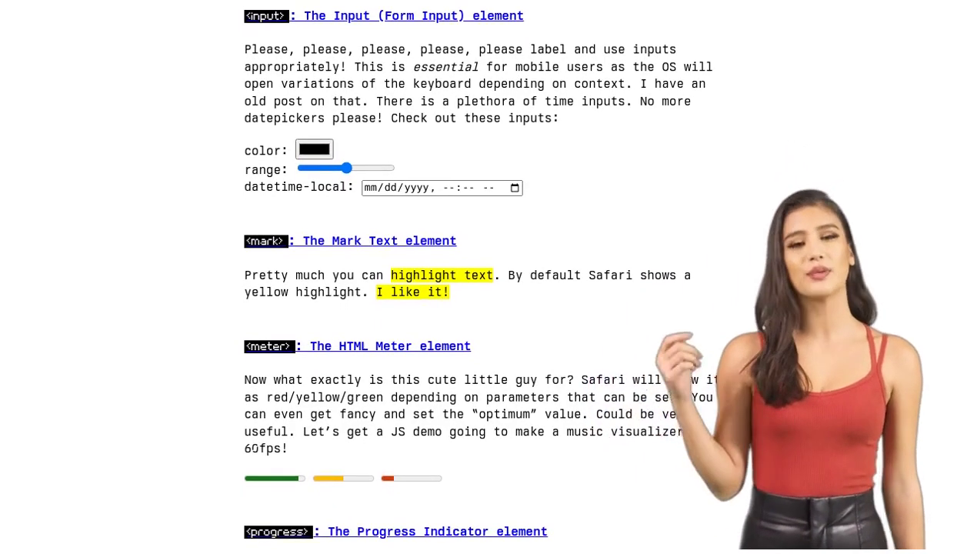
{"action": "scroll", "scroll_direction": "down", "scroll_amount": 3}
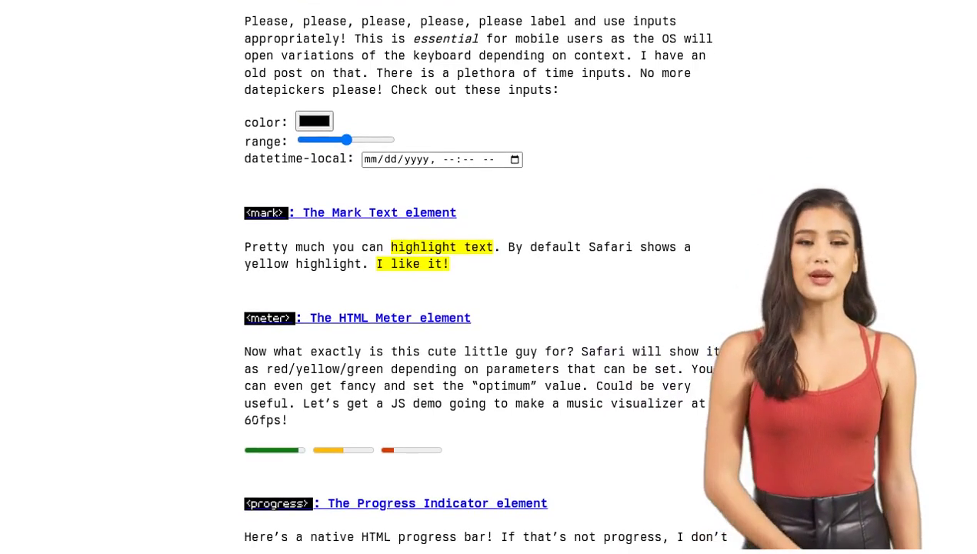
{"action": "scroll", "scroll_direction": "down", "scroll_amount": 3}
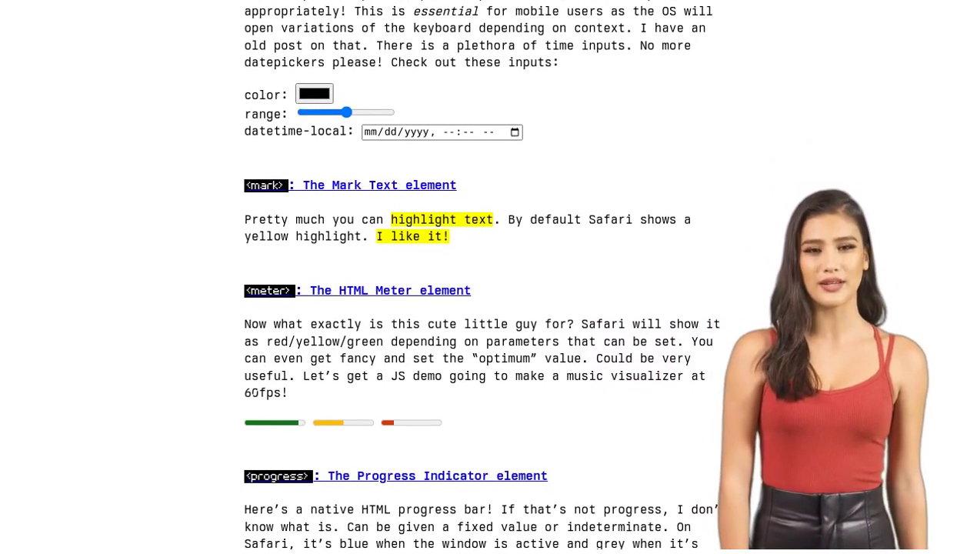
{"action": "scroll", "scroll_direction": "down", "scroll_amount": 3}
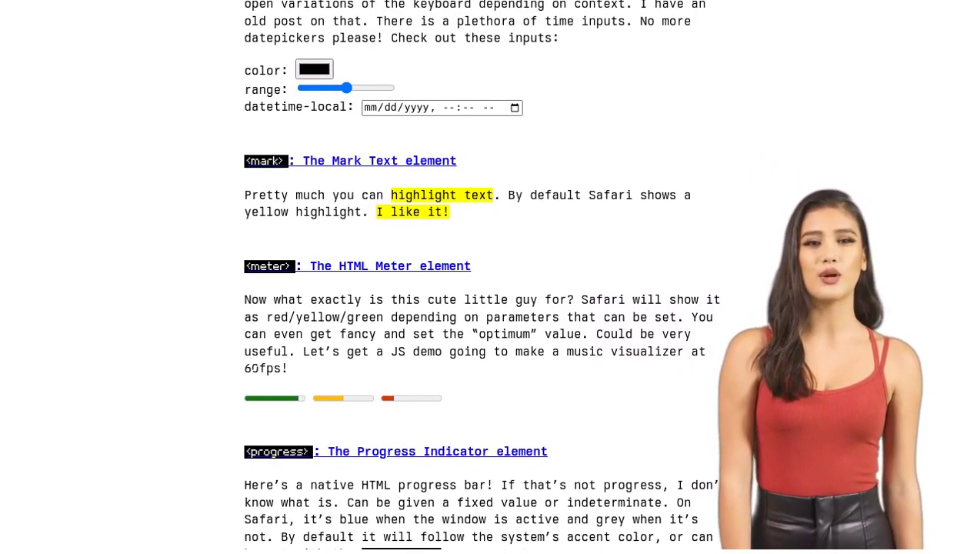
{"action": "scroll", "scroll_direction": "down", "scroll_amount": 3}
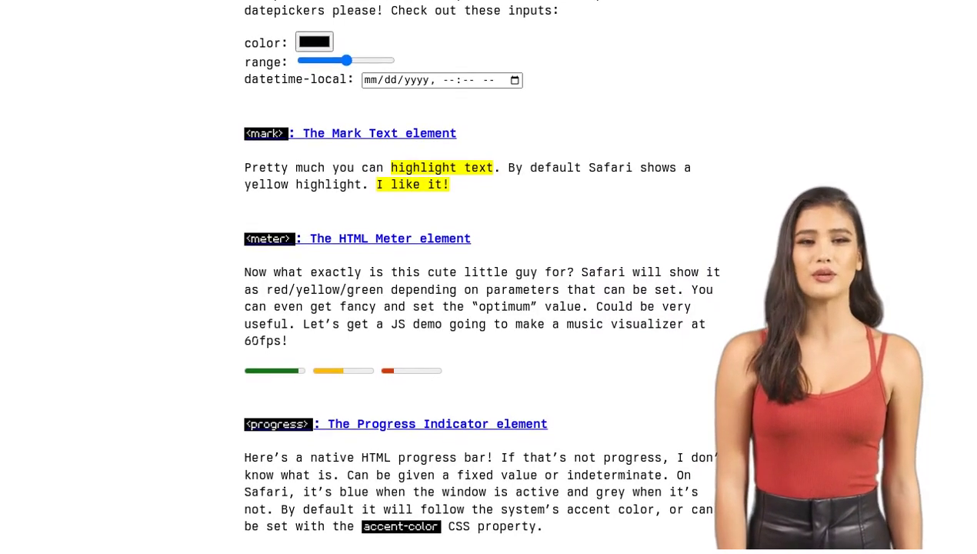
{"action": "scroll", "scroll_direction": "down", "scroll_amount": 3}
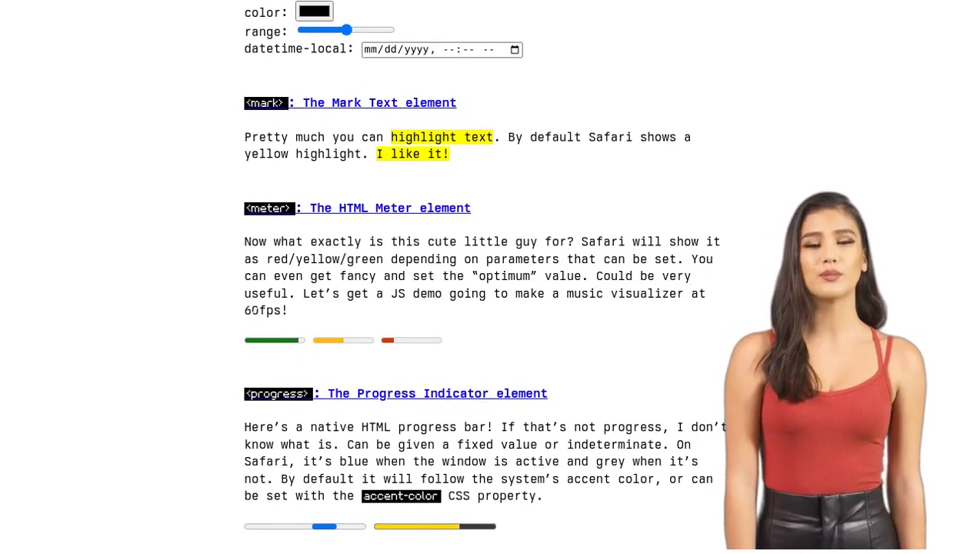
{"action": "scroll", "scroll_direction": "down", "scroll_amount": 3}
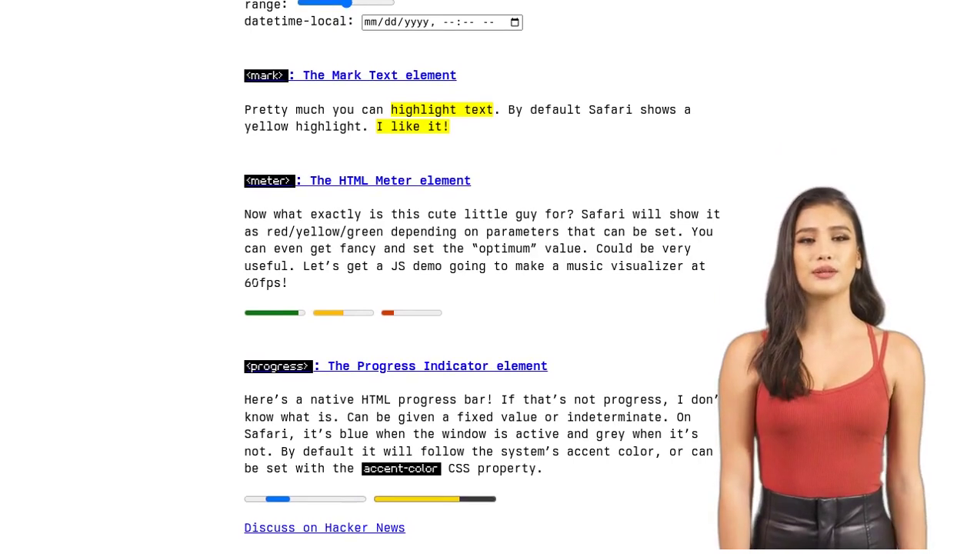
{"action": "scroll", "scroll_direction": "down", "scroll_amount": 3}
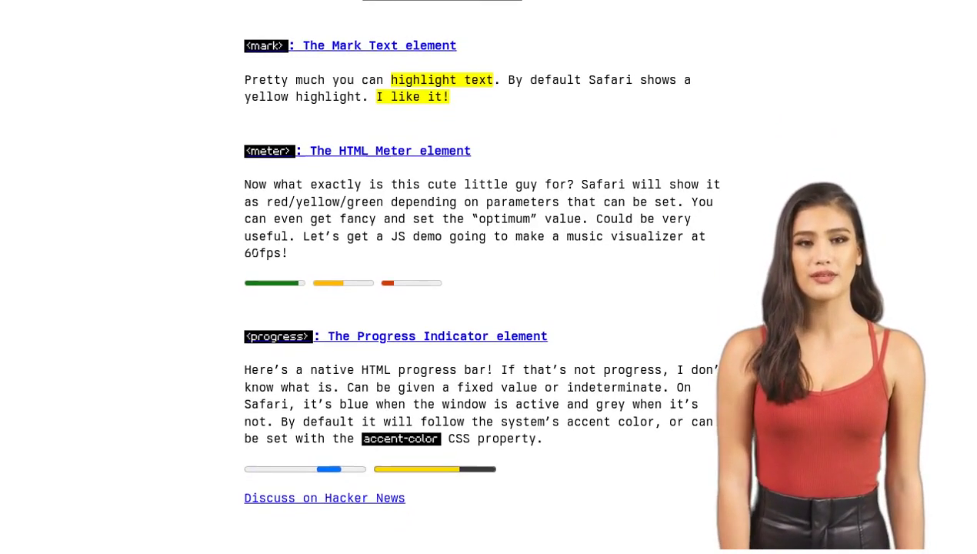
{"action": "scroll", "scroll_direction": "down", "scroll_amount": 3}
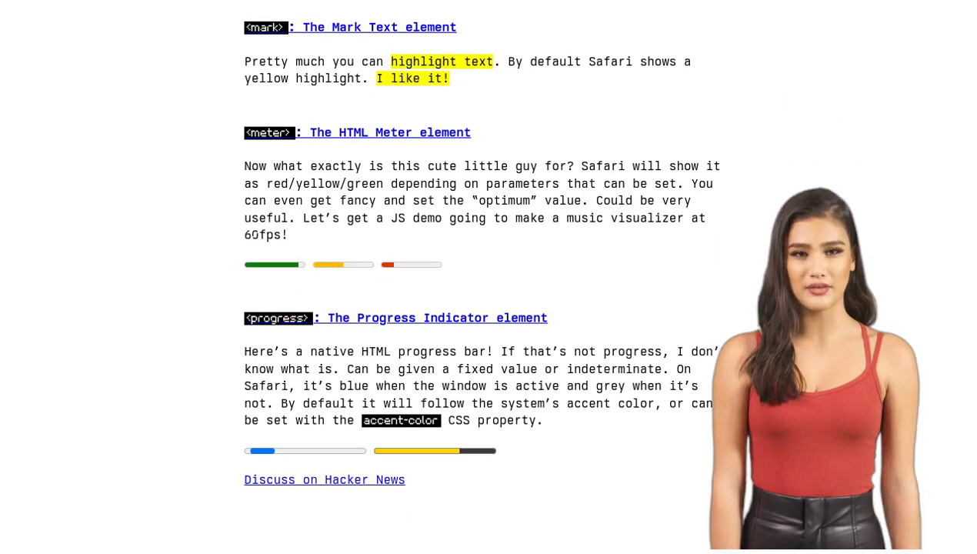